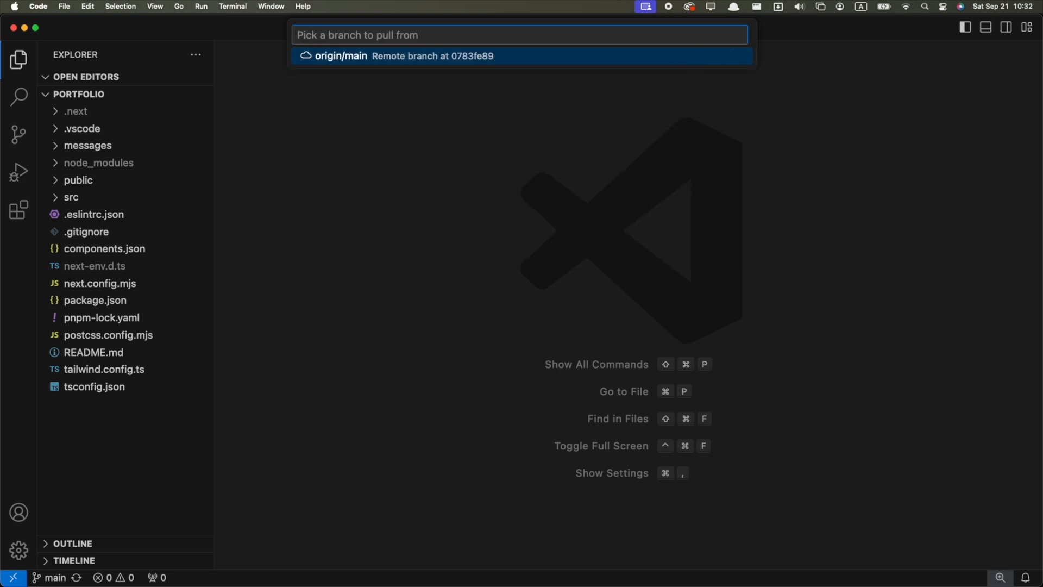
Compare package.json against the clipboard contents with File: Compare Active File with Clipboard.
text(che)
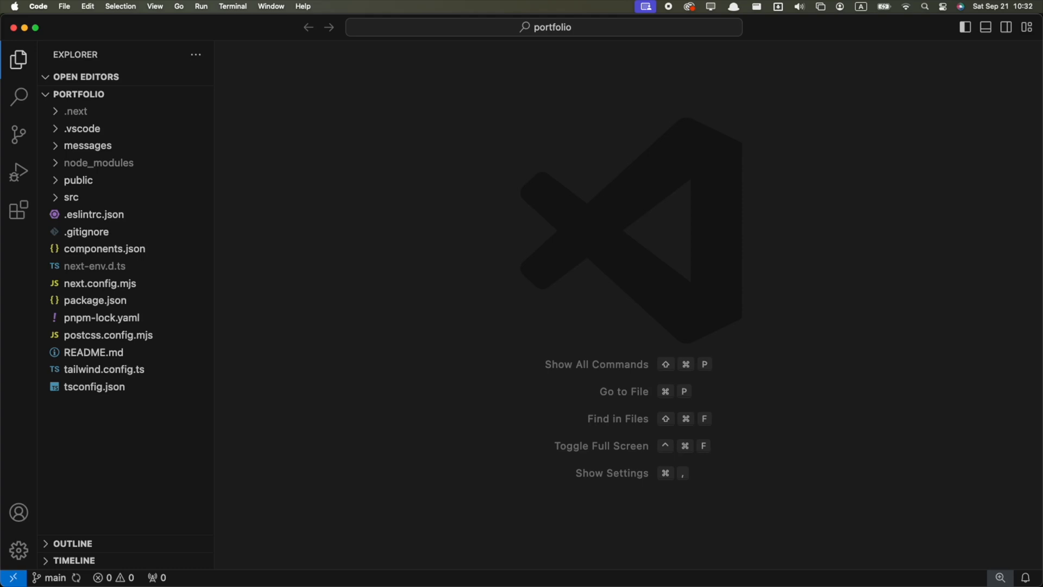
text(compa)
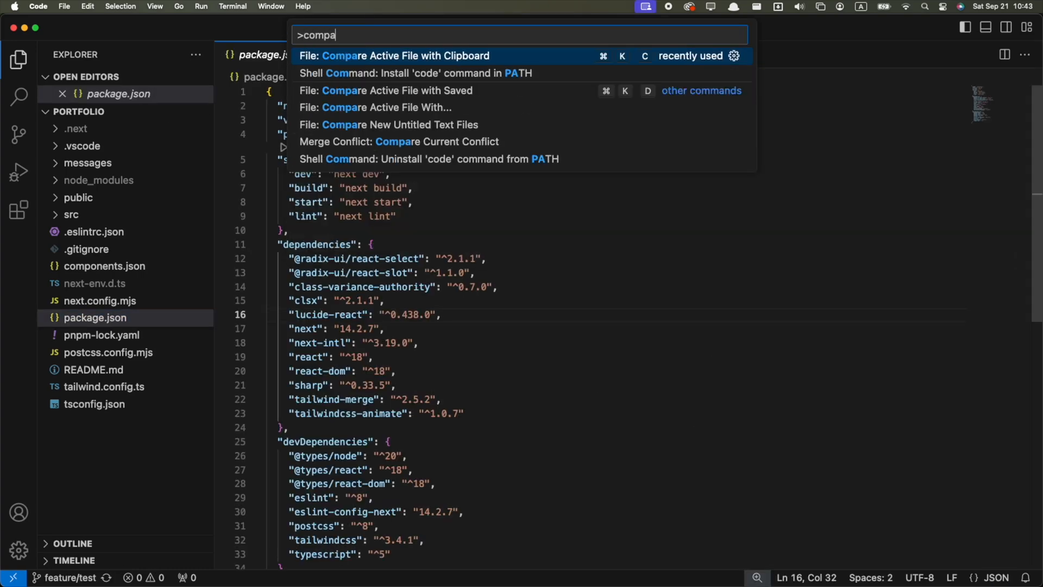
click(405, 56)
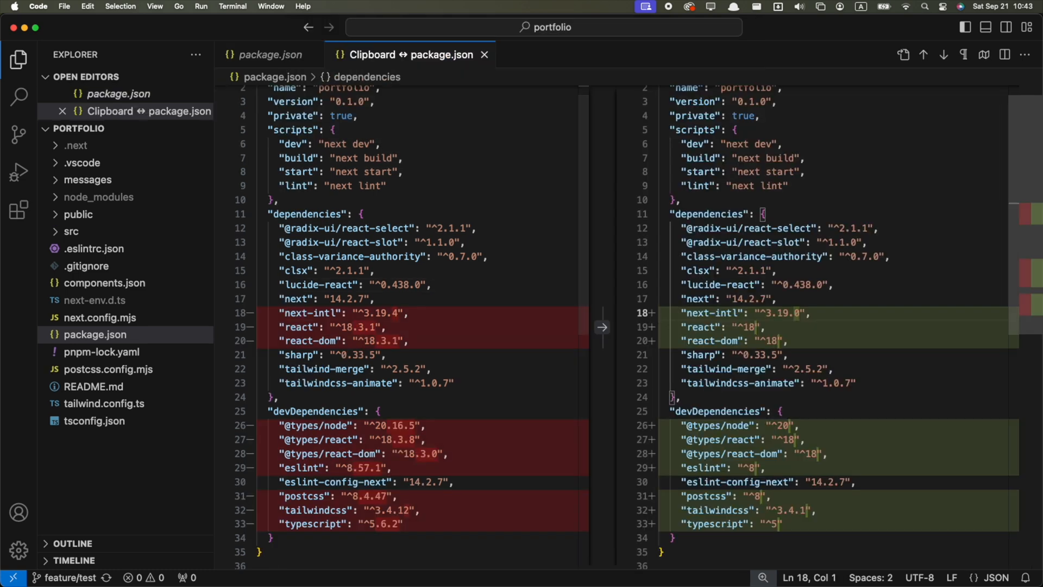
Convert the view_portfolio key in en.json to Pascal case, then toggle the distraction-free layout.
text(c)
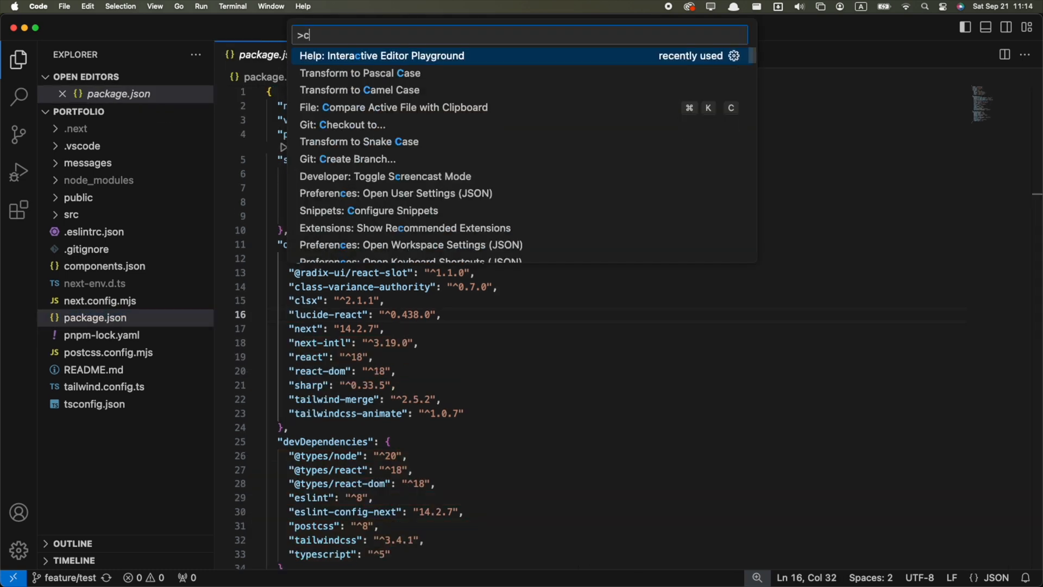
text(onvert)
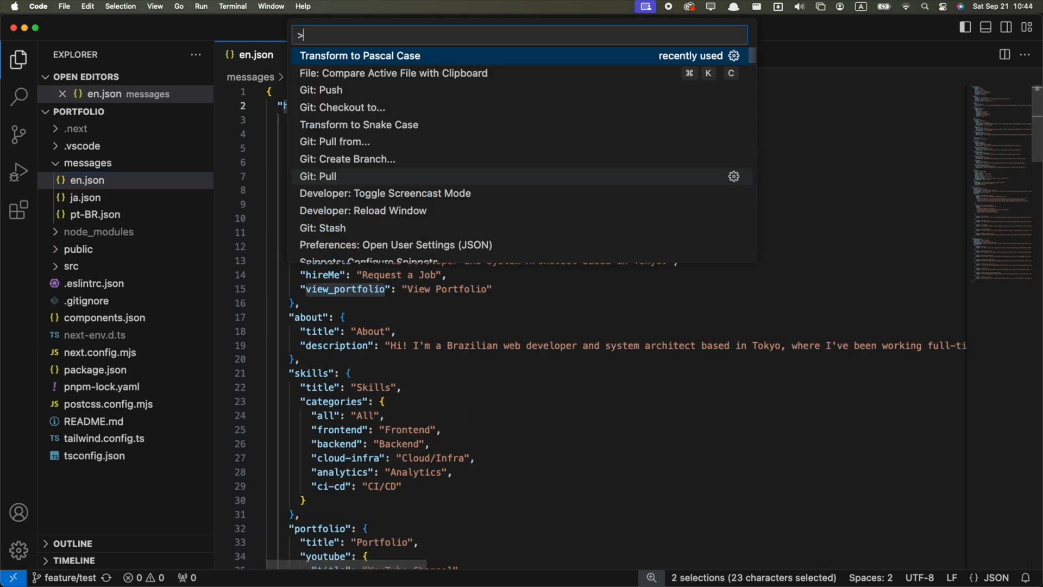
click(359, 56)
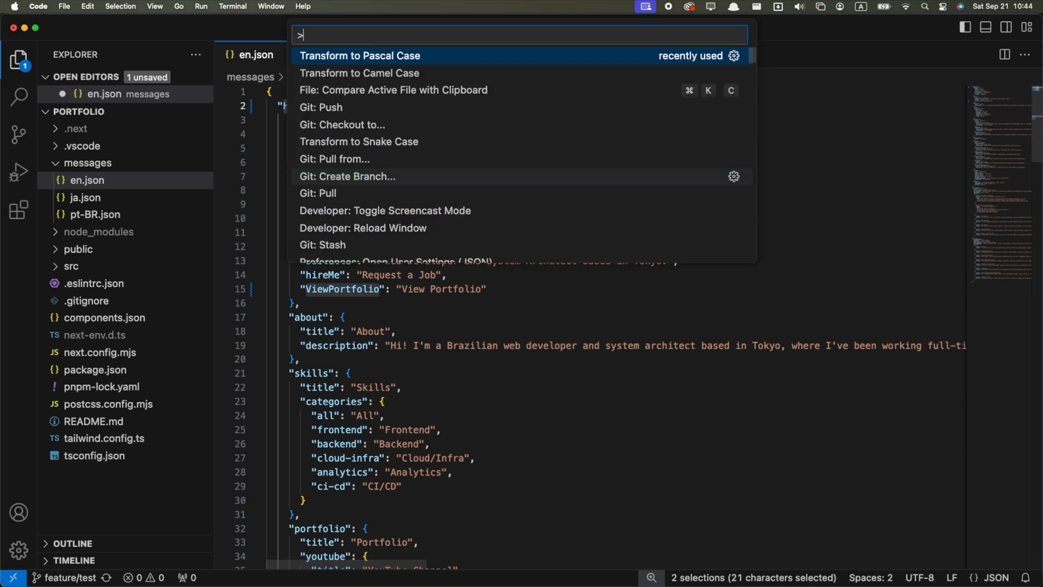
click(360, 55)
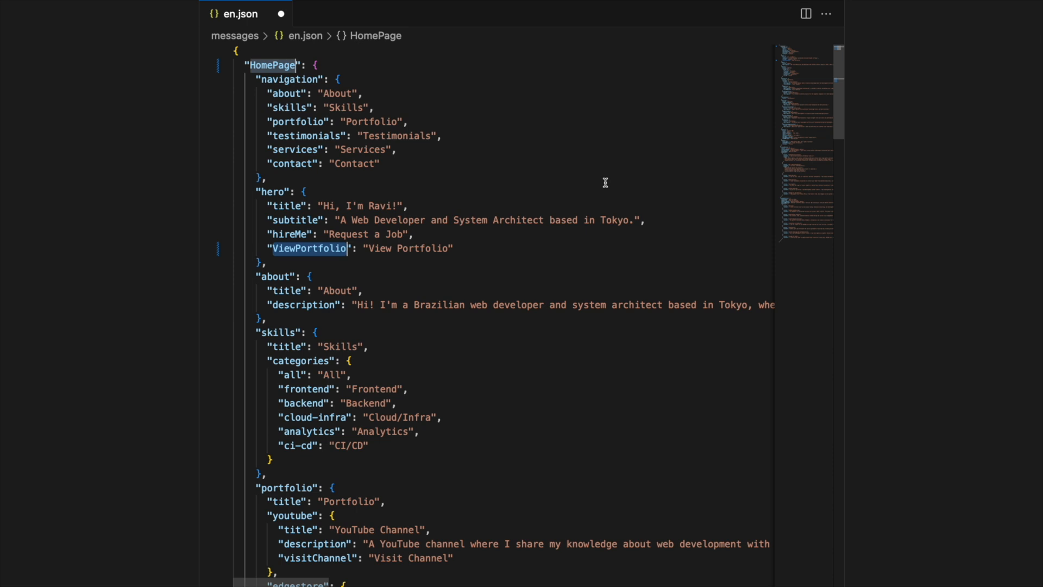
key(cmd+shift+p)
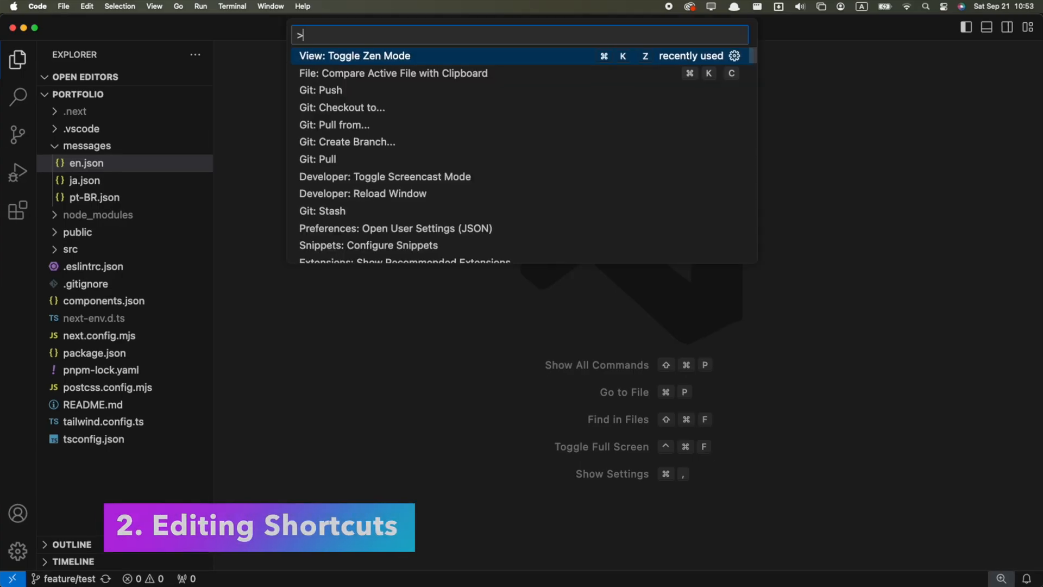
Browse the Interactive Editor Playground's multi-cursor, IntelliSense, line action and rename examples.
text(intera)
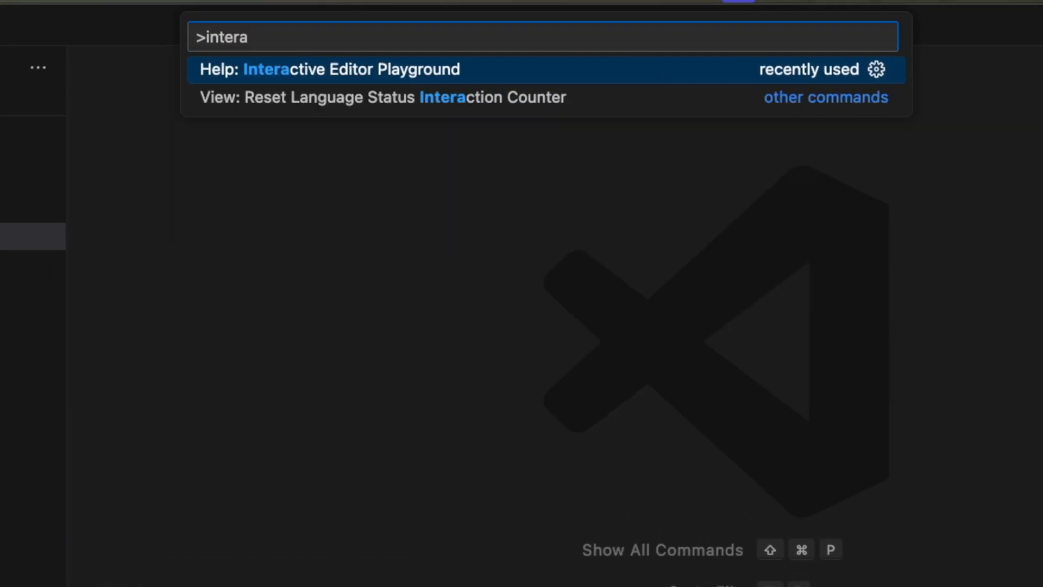
click(331, 70)
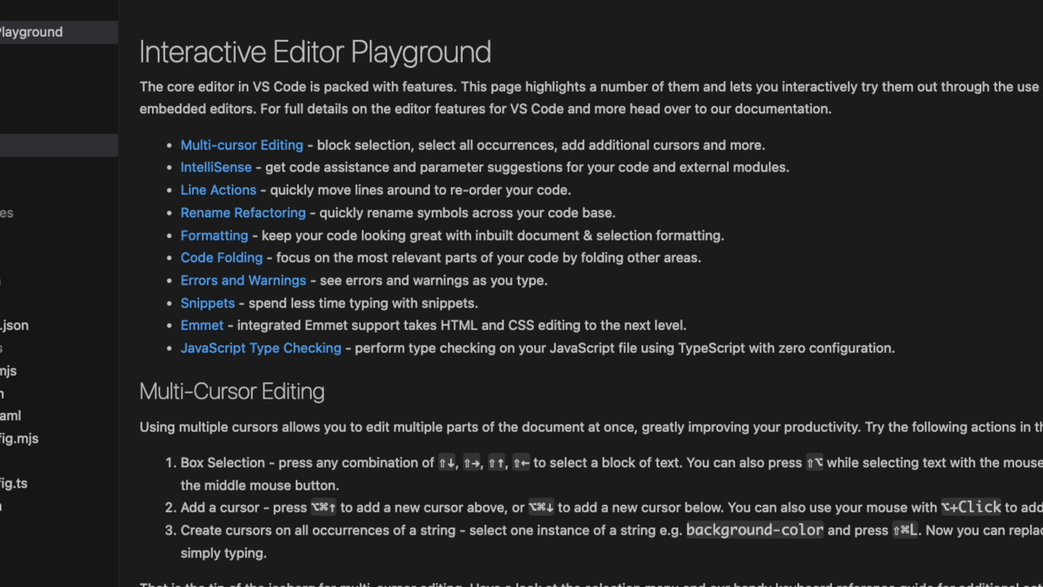
scroll(down, 3)
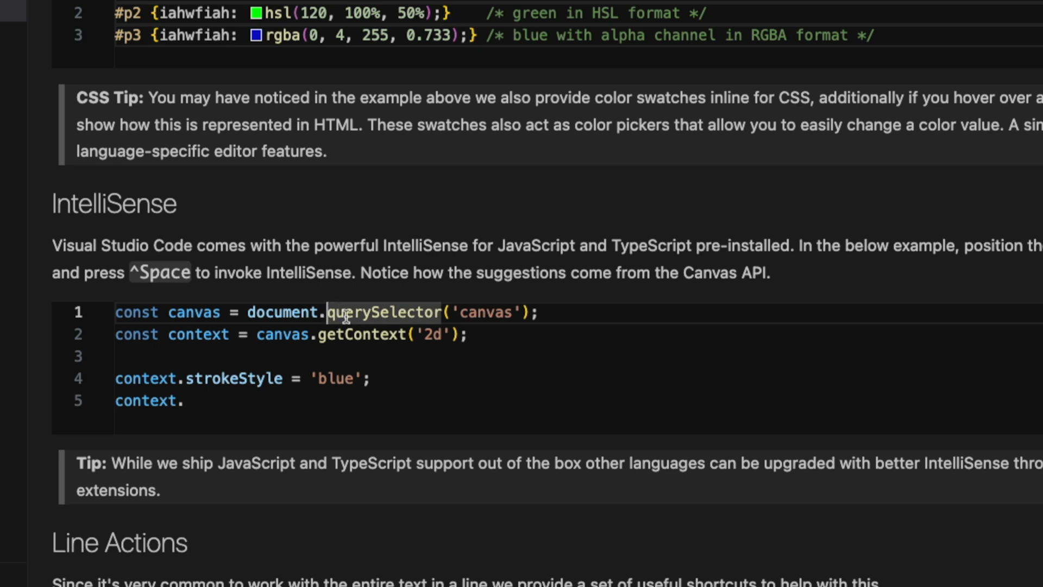
scroll(down, 3)
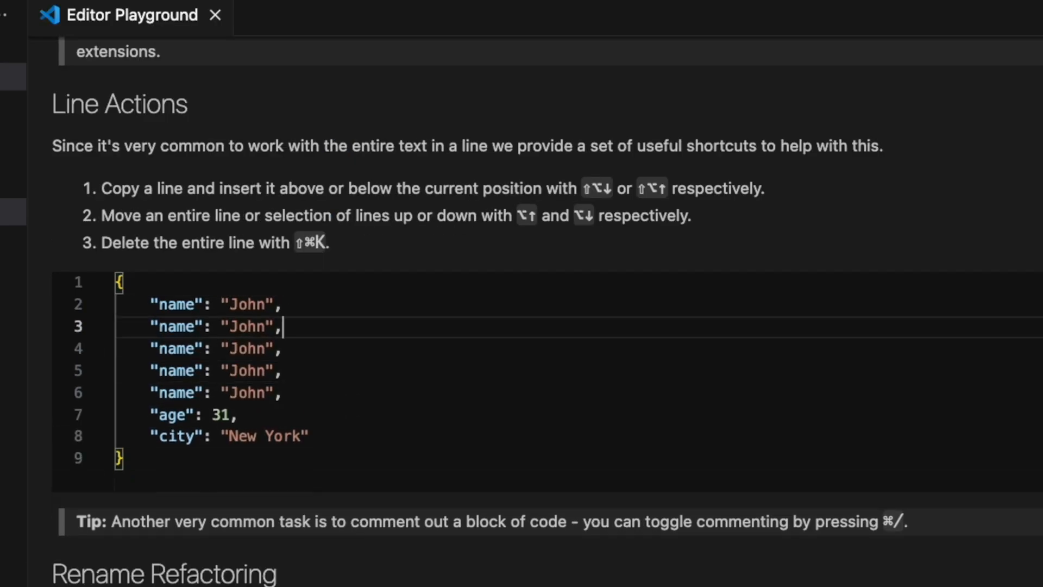
scroll(down, 3)
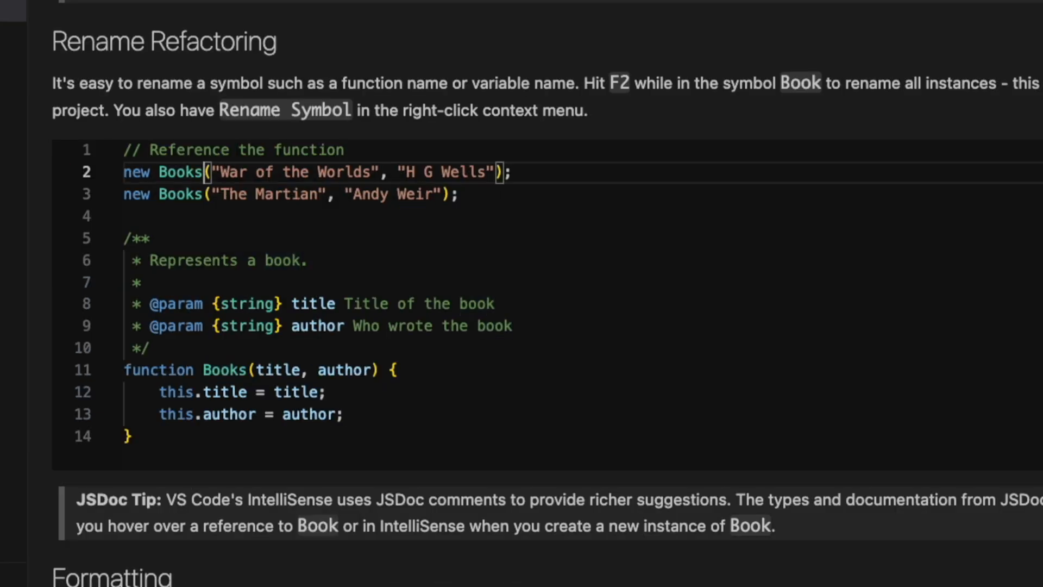
scroll(down, 3)
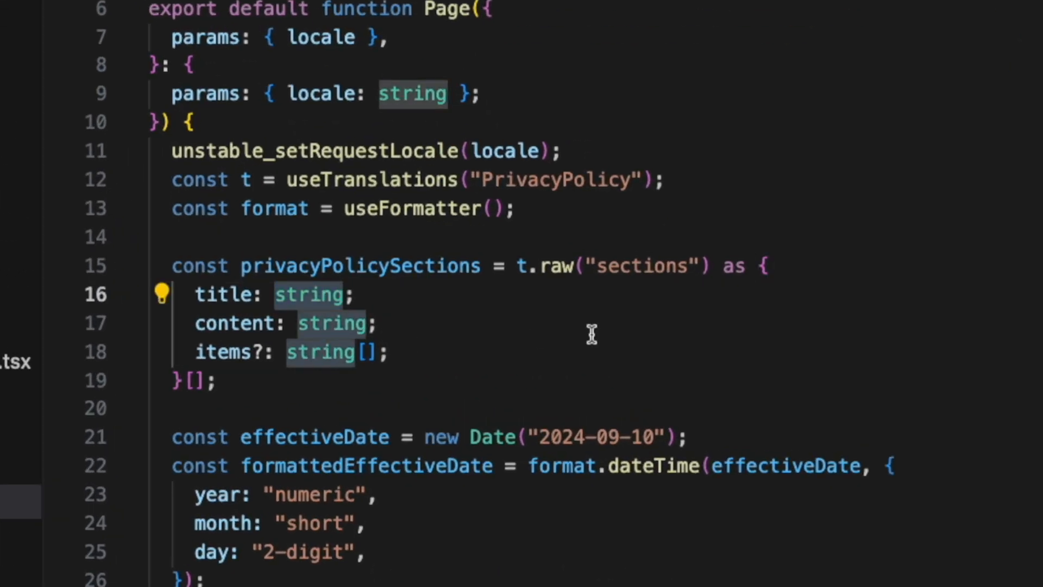
mouse_move(638, 198)
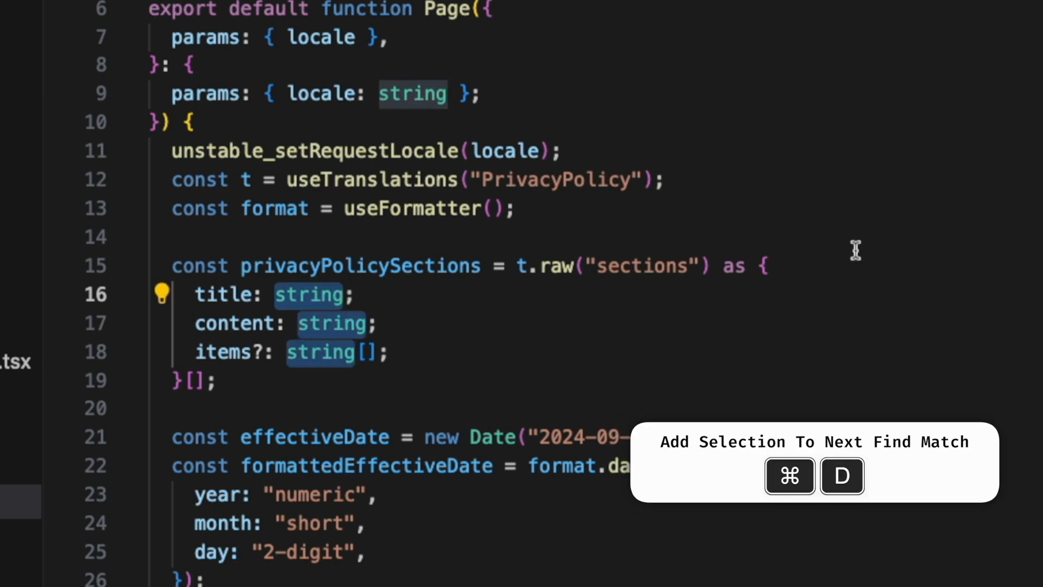
Replace the selected string type annotations by typing 'React.Rea'.
text(React.Rea)
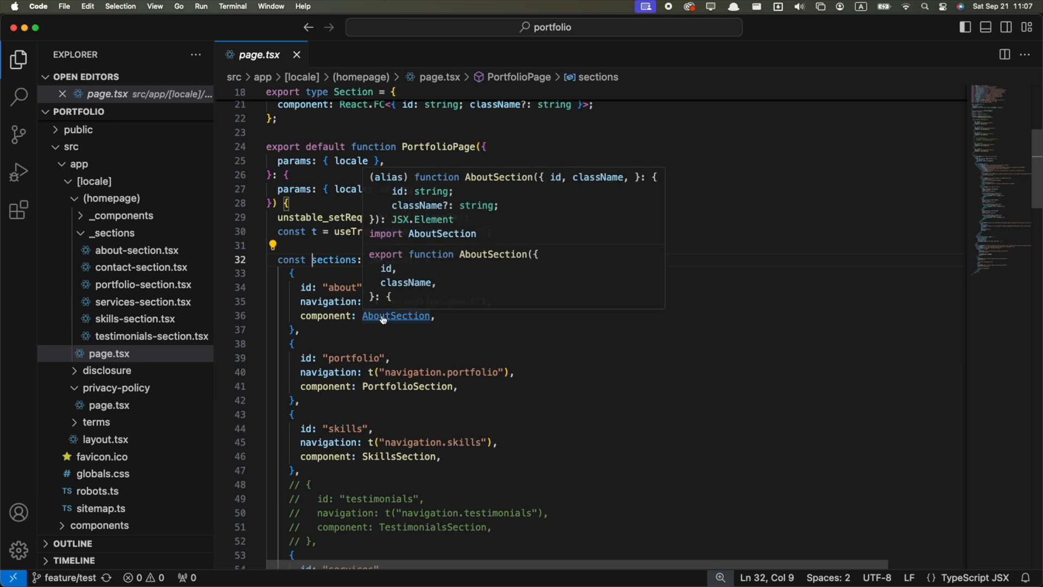
Visit AboutSection's definition, move back and forward between editors, and search for constants.
click(396, 315)
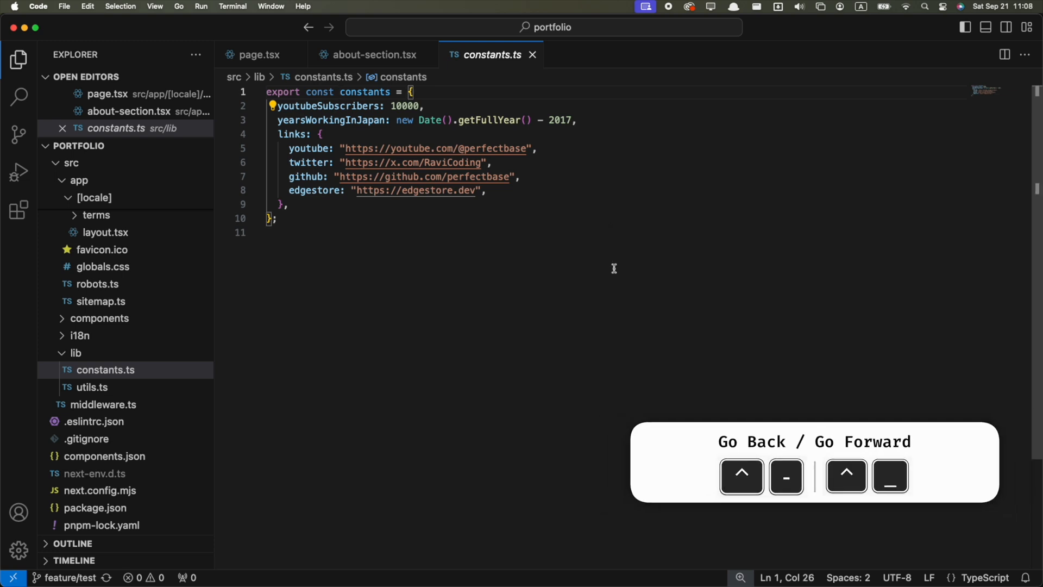
click(260, 55)
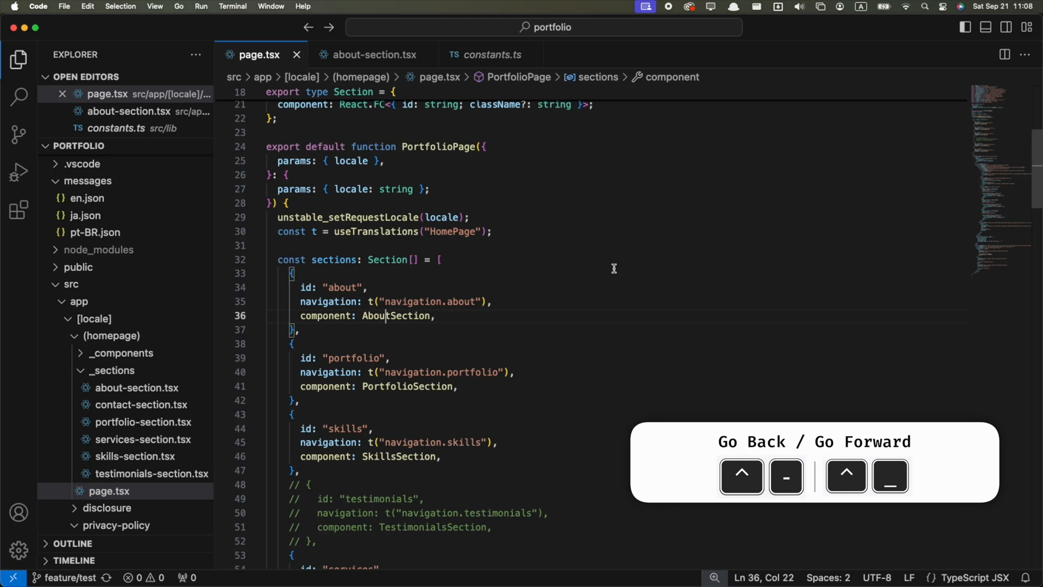
click(490, 54)
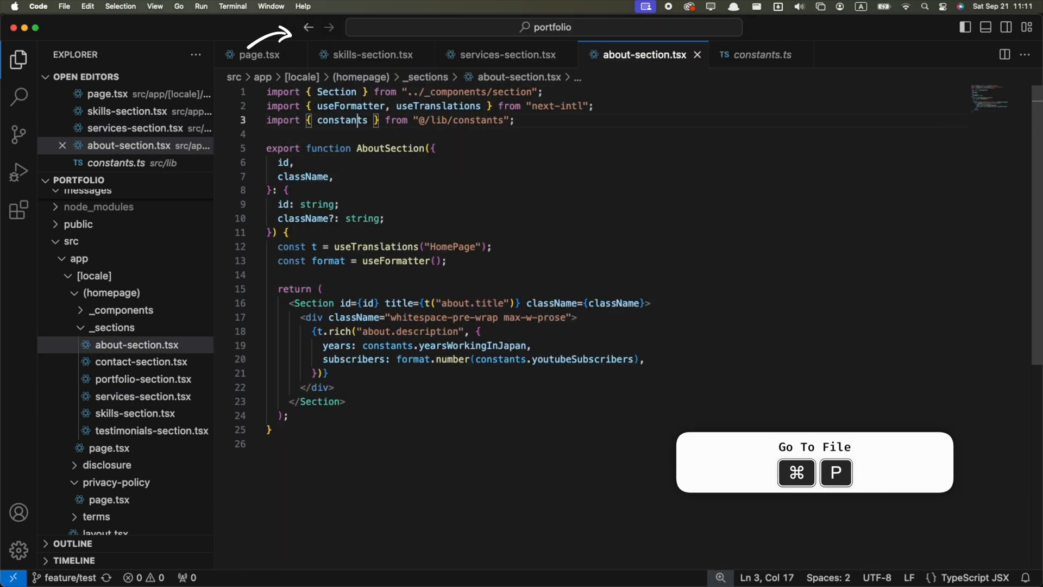
click(509, 54)
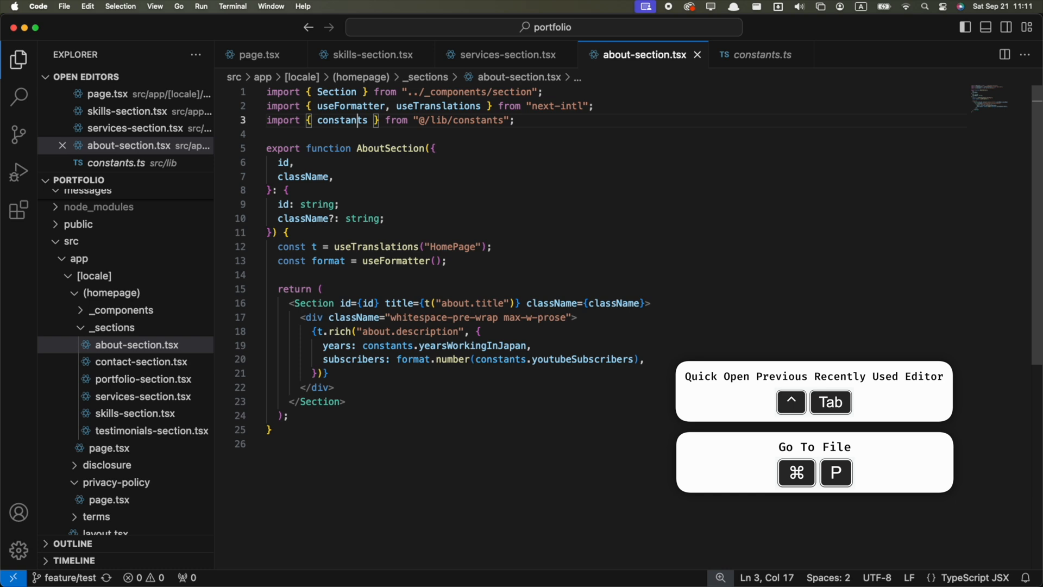
key(cmd+f)
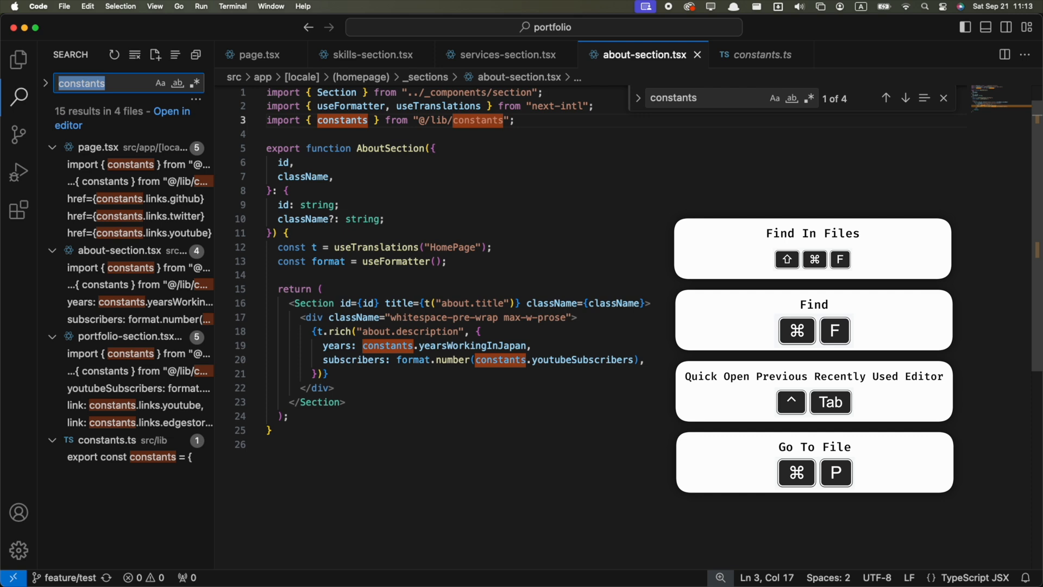
text(find in fi)
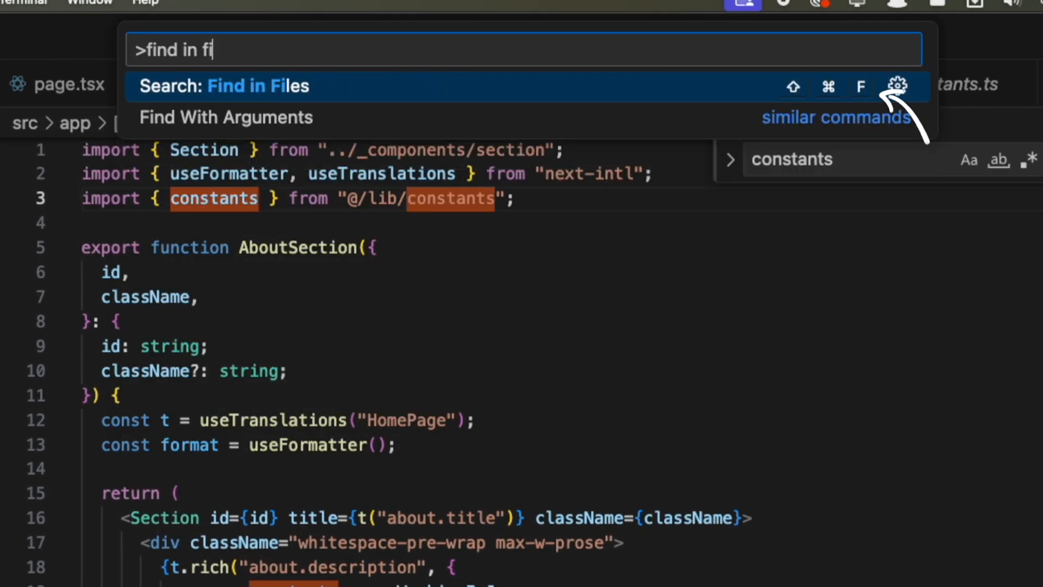
mouse_move(886, 100)
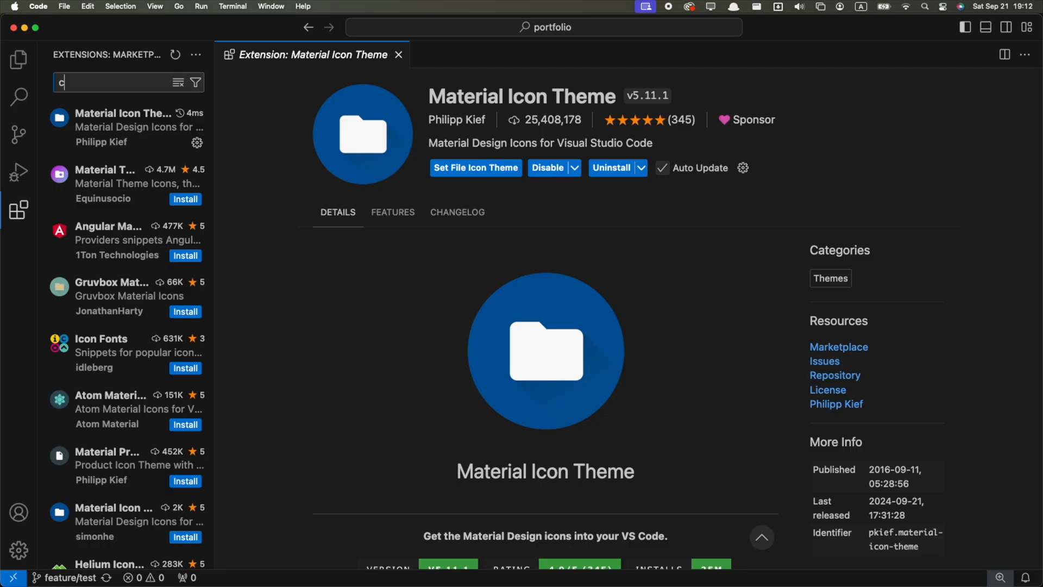
Search the extensions for the Cobalt2 colour theme.
text(cobalt2)
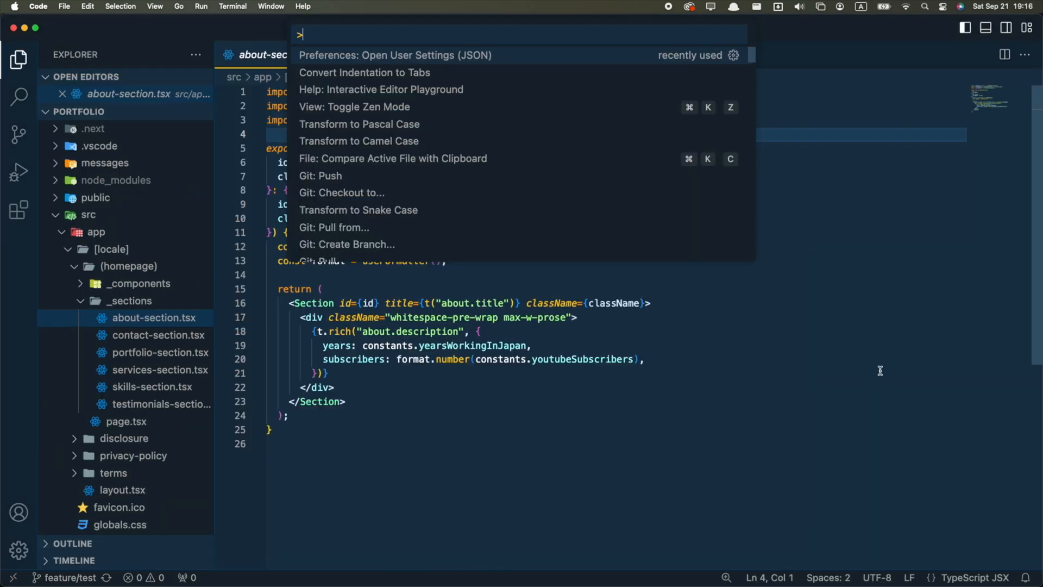
Add Fira Code font, font size 18, weight 450 and ligatures true to user settings.json.
text(u)
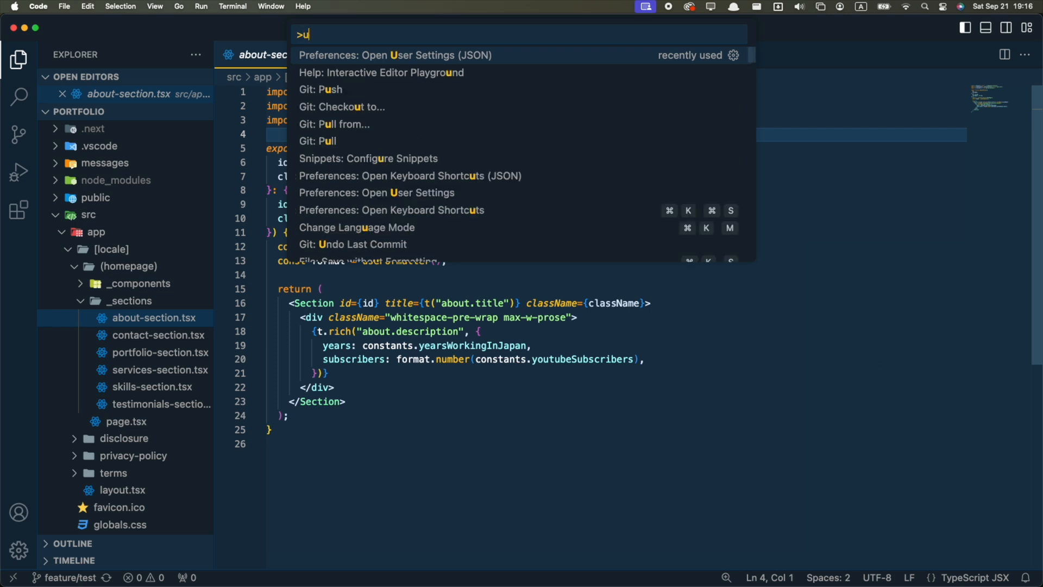
click(395, 54)
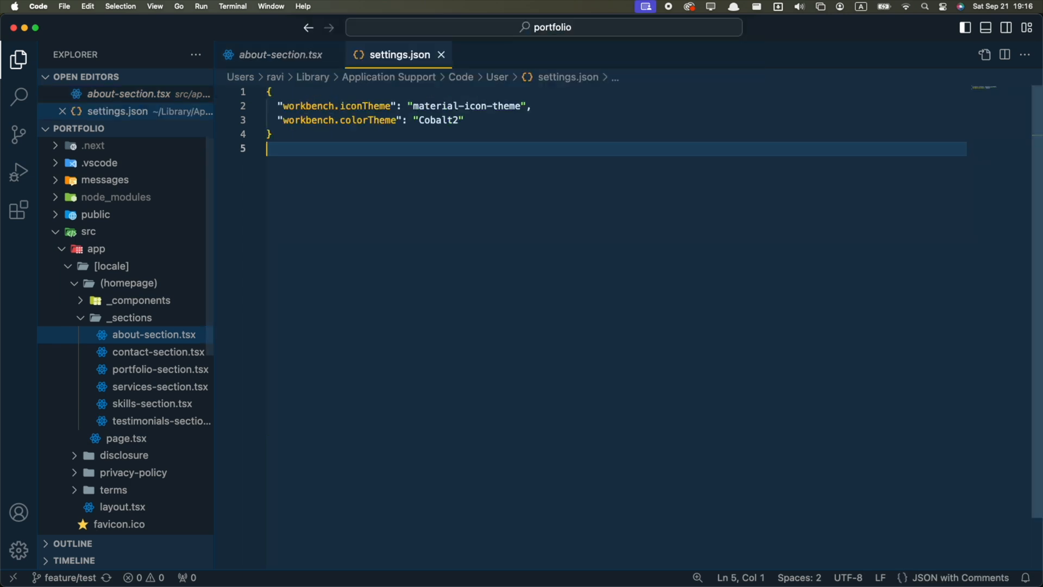
text("editor.fontFamily": "Fira Code")
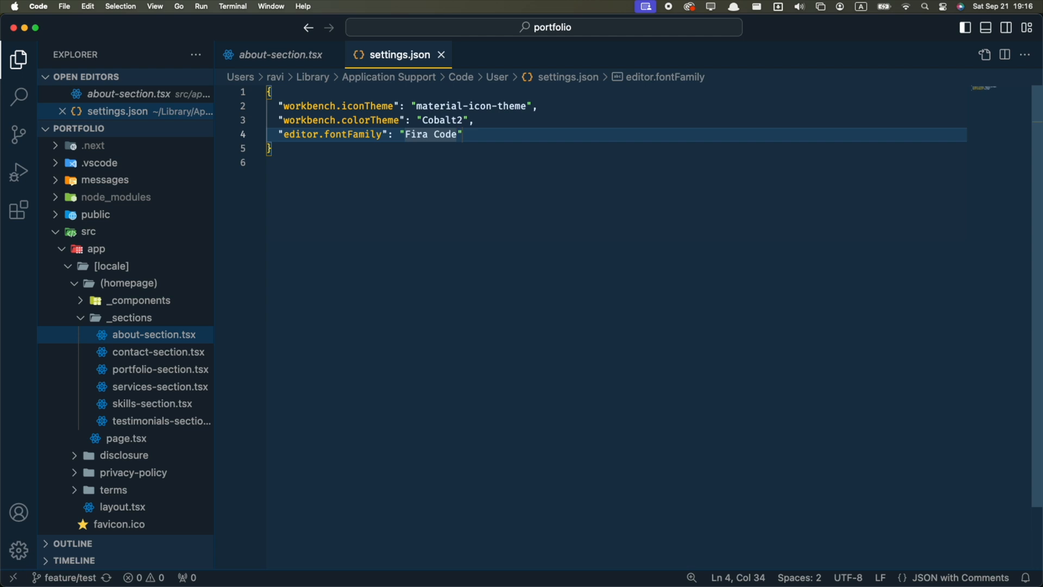
text("editor.fontSize": 18,)
text("editor.fontWeight": "450)
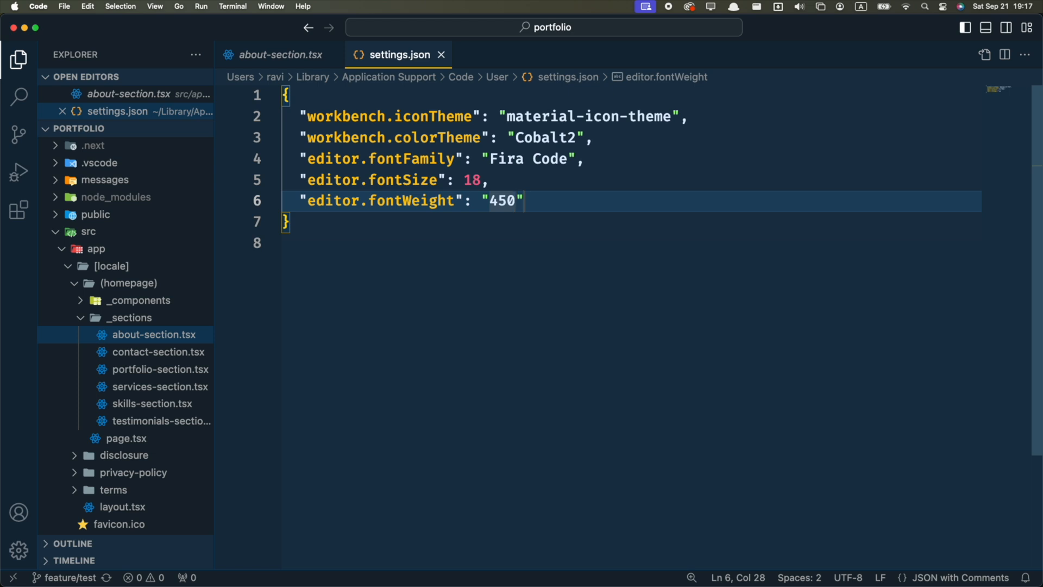
text("editor.fontLigatures": true,)
text("editor.renderWhitespace": "all")
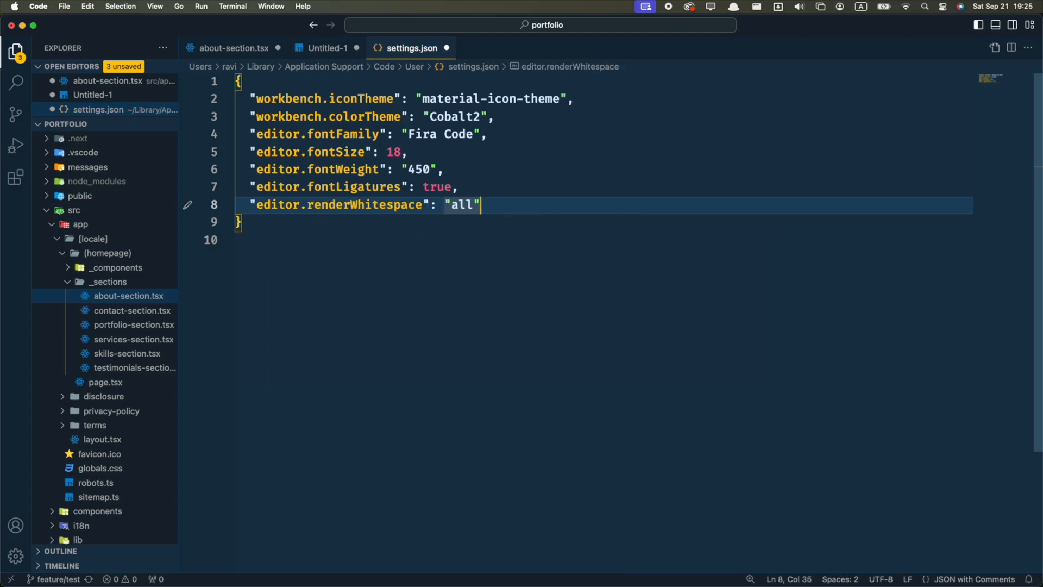
Set editorWhitespace.foreground to #ffffff30 under [Cobalt2] workbench.colorCustomizations in user settings.
click(234, 48)
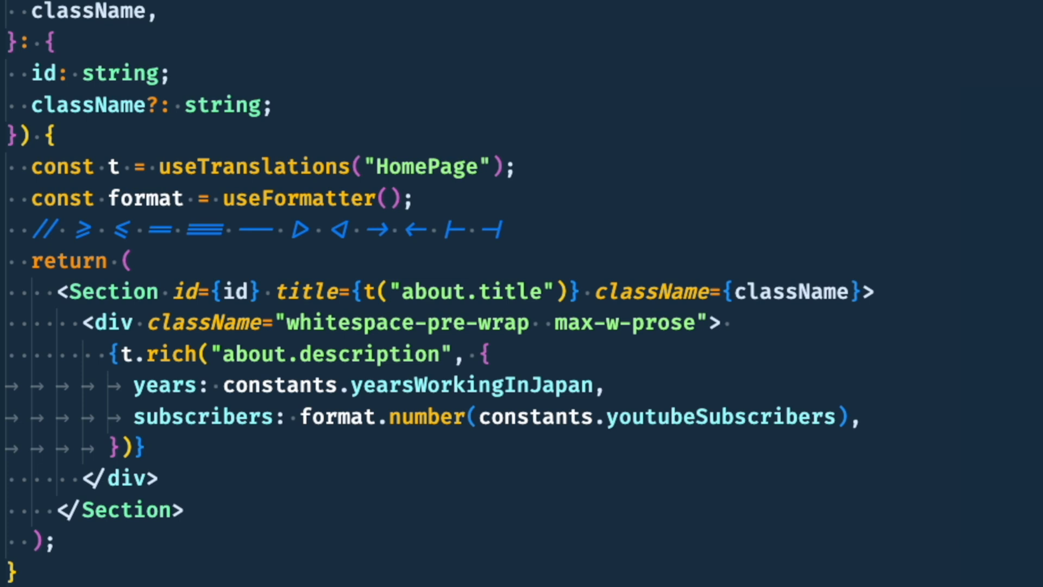
click(799, 36)
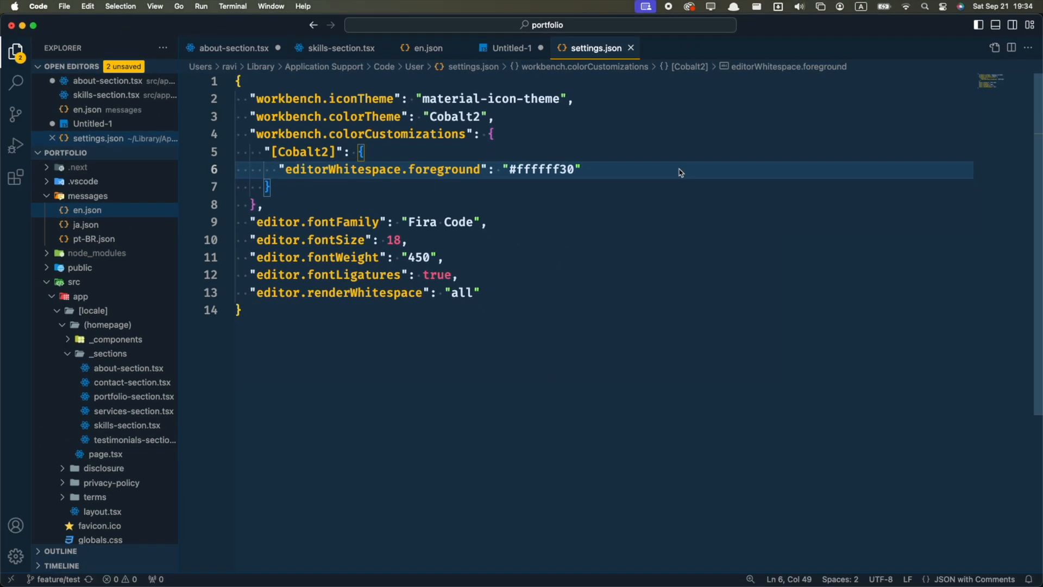
text(workbench.sideBar.location": "right")
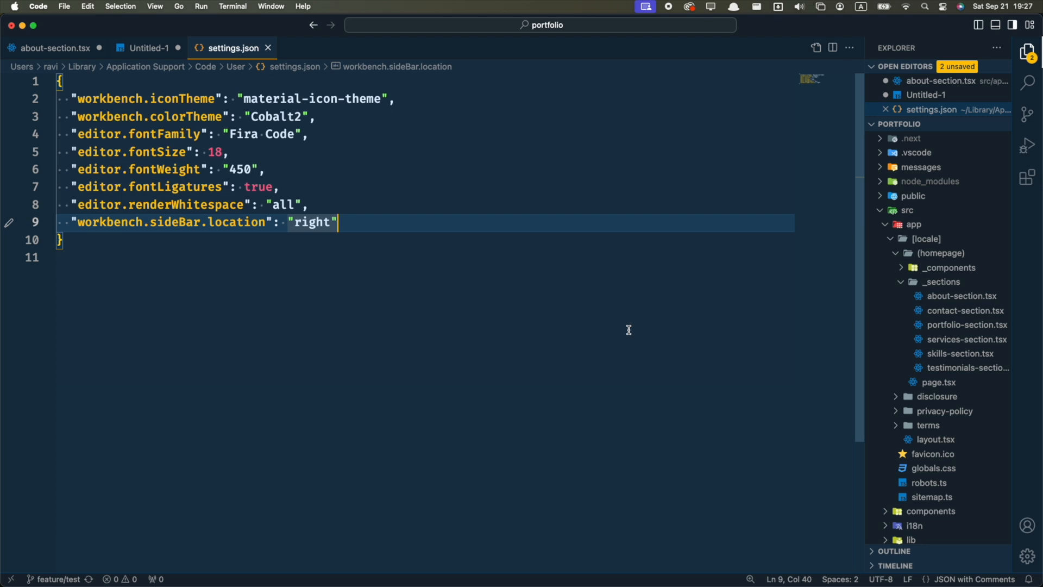
Add "workbench.sideBar.location": "right" to user settings.json.
text(editor.st)
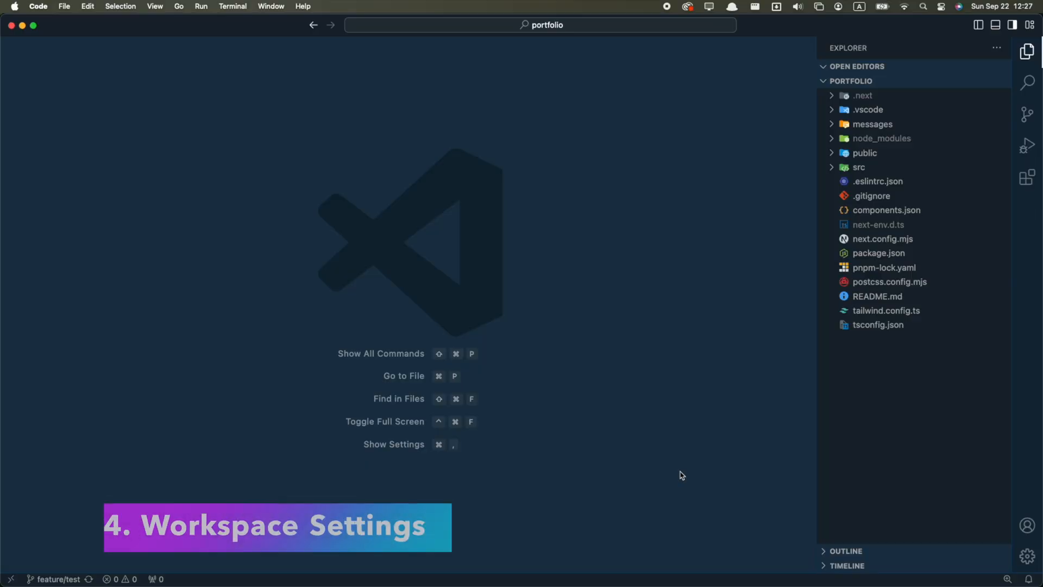
Create workspace settings.json with Prettier as [typescript] default formatter and formatOnSave true.
text(user)
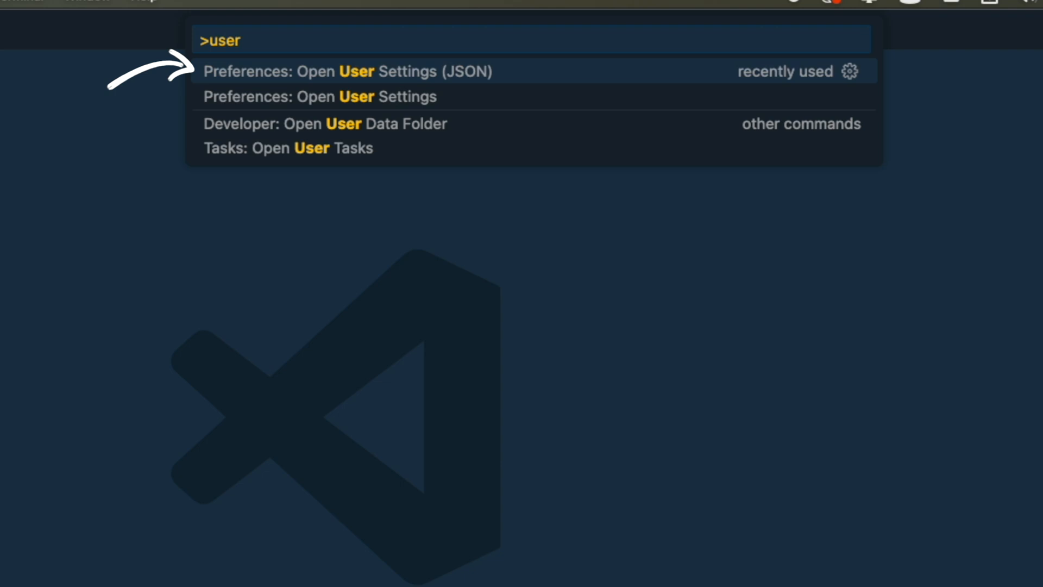
text(work)
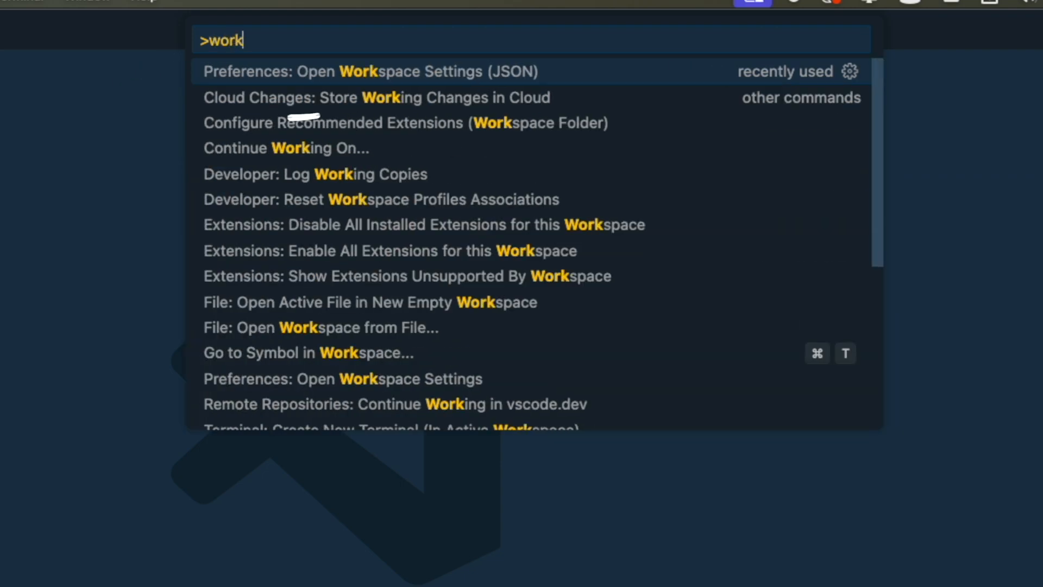
text(space)
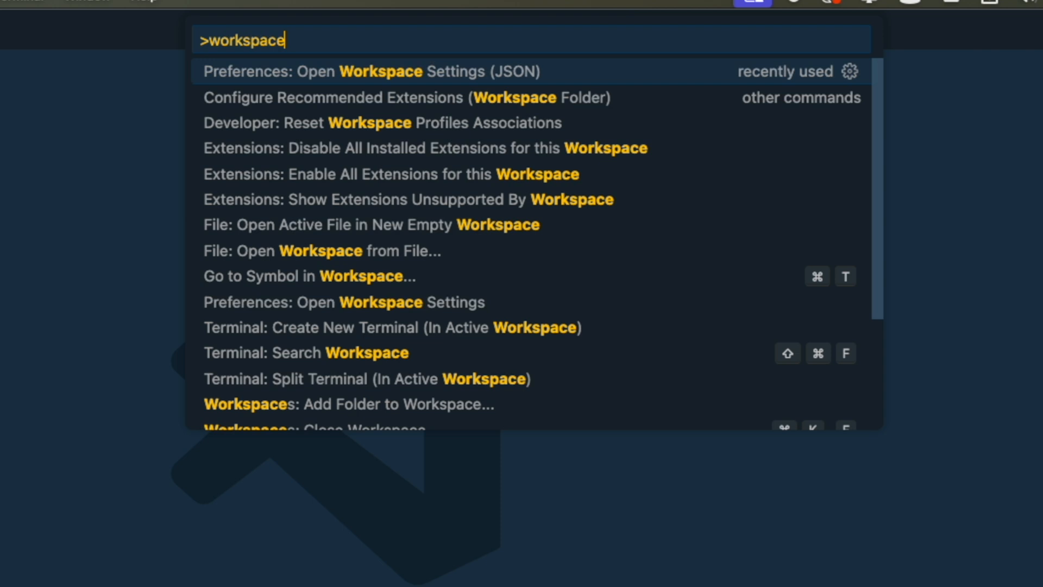
click(372, 71)
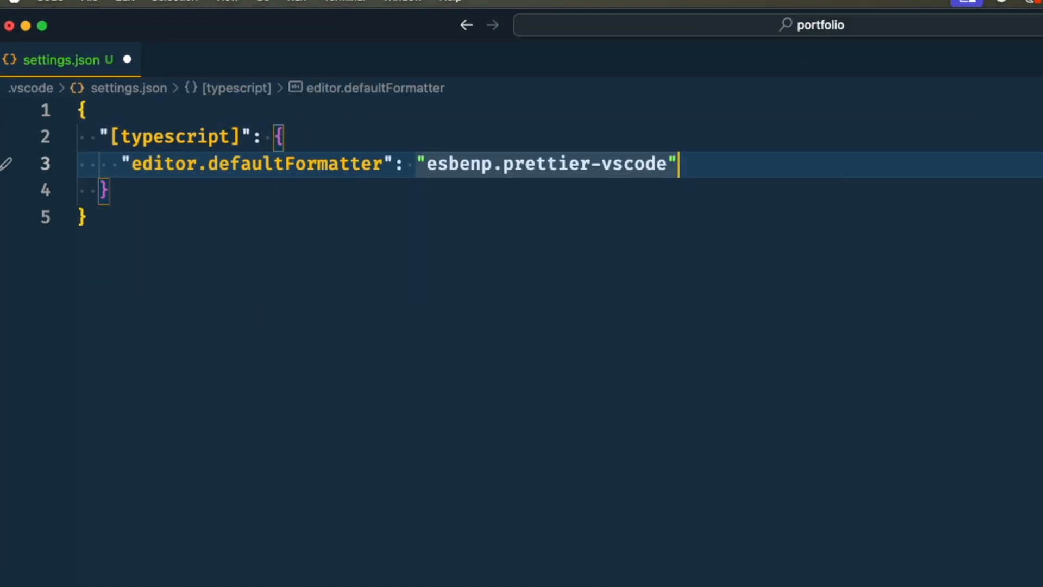
text("editor.formatOnSave": true)
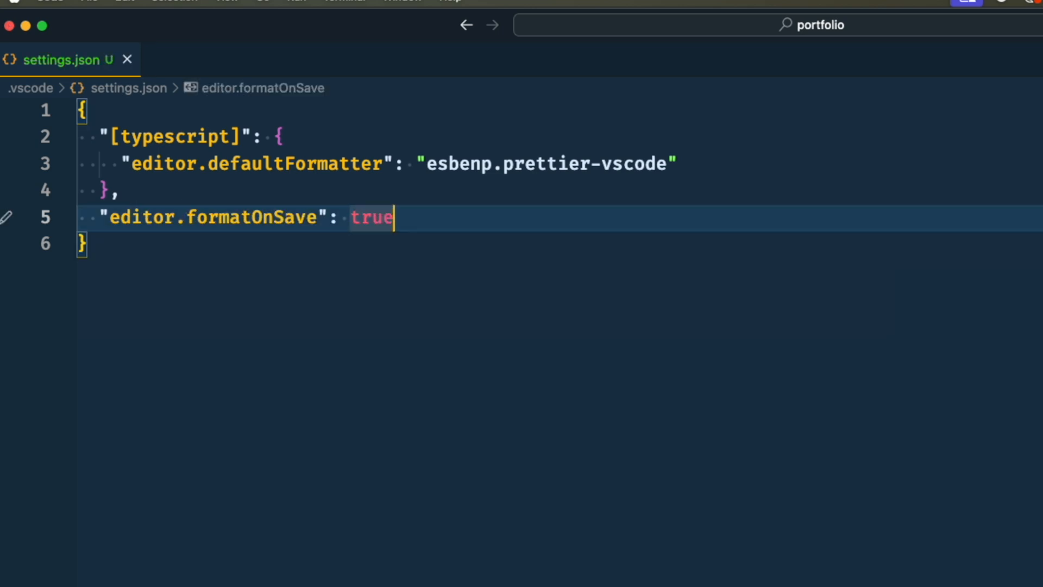
mouse_move(900, 208)
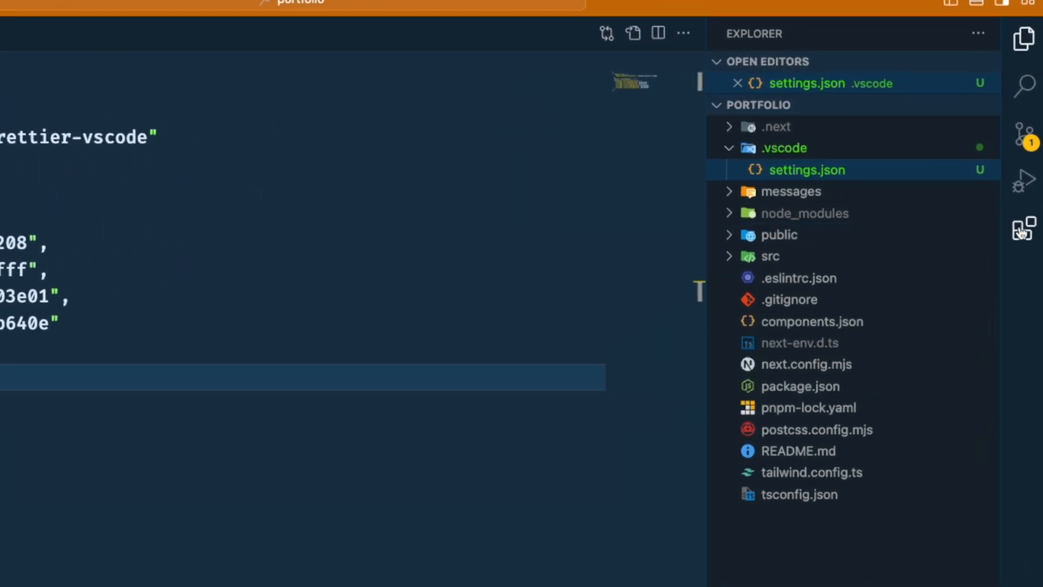
Add the Prettier extension to Workspace Recommendations, then return to the extensions list.
click(1023, 228)
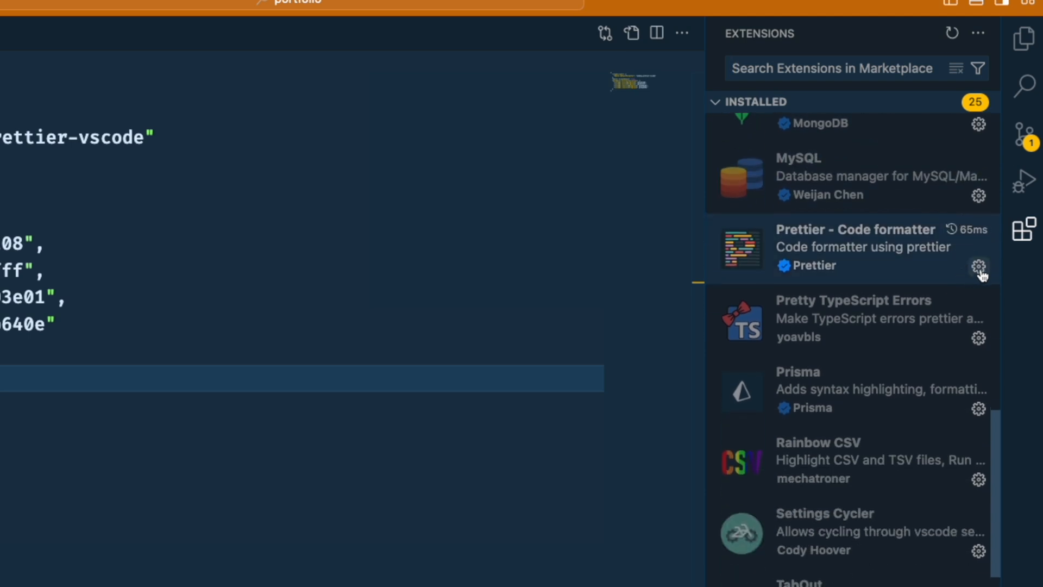
click(978, 267)
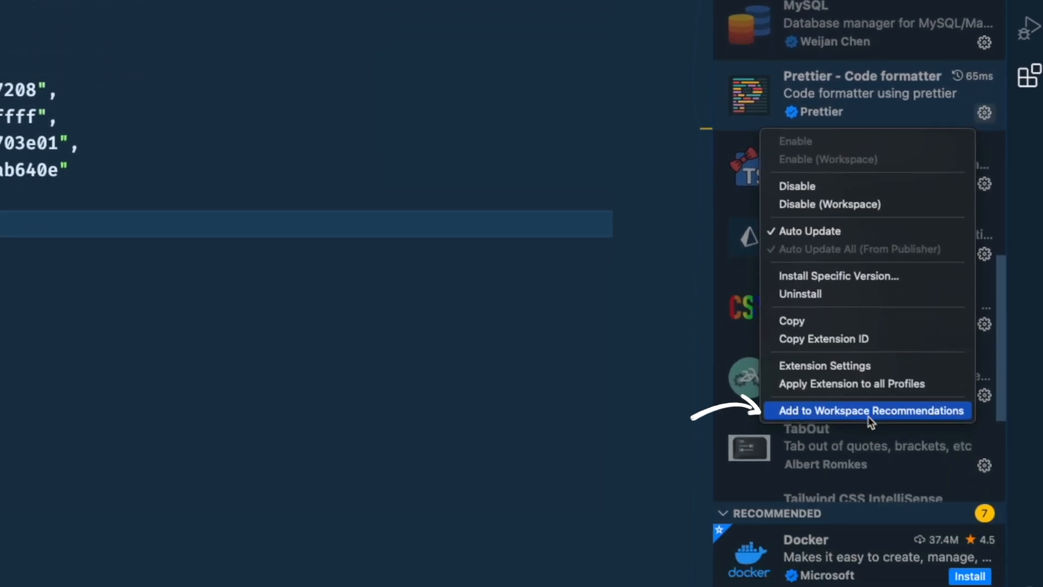
click(869, 410)
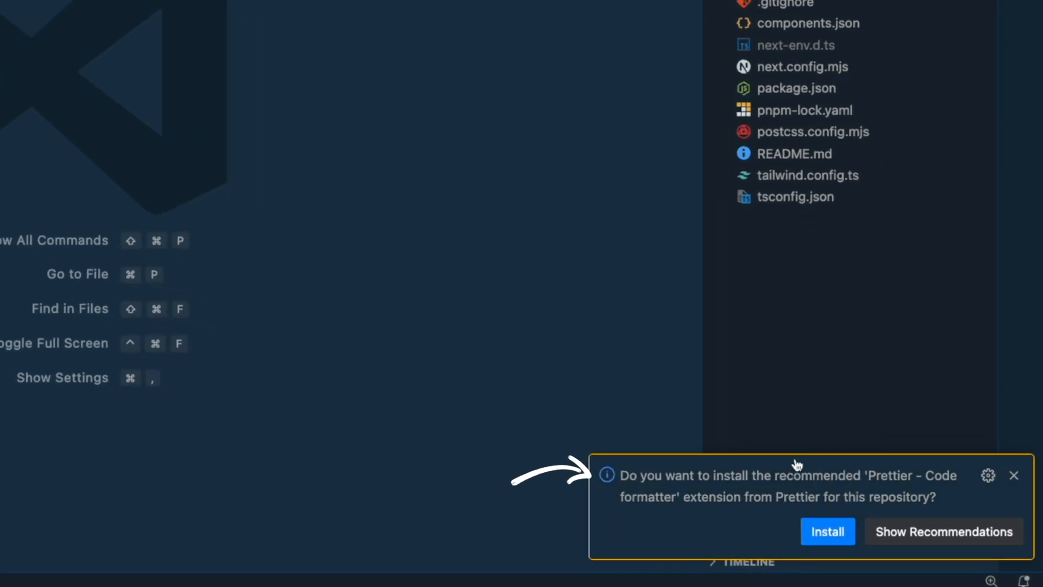
mouse_move(1010, 501)
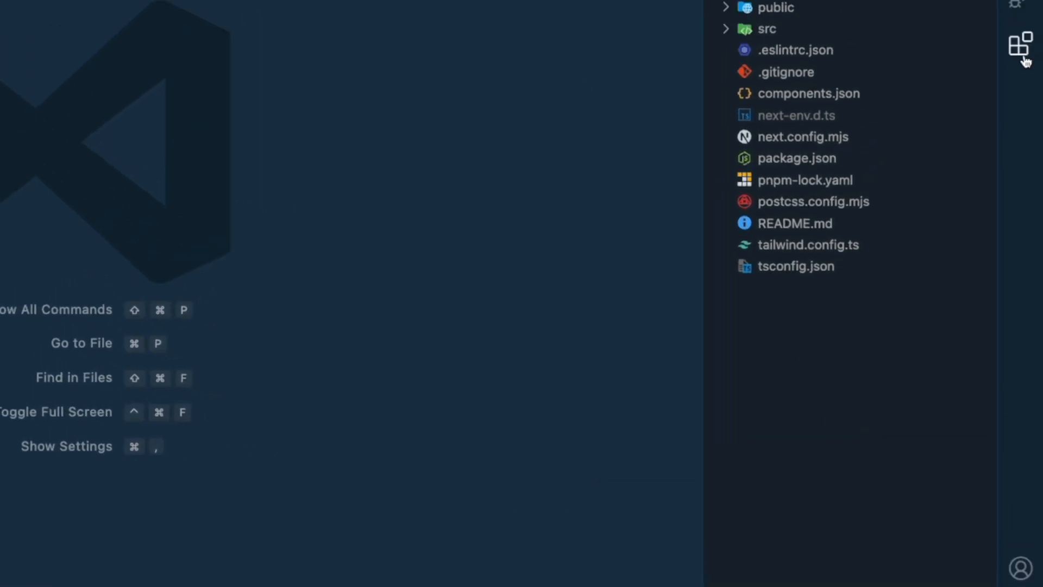
click(1019, 48)
text(>snipp)
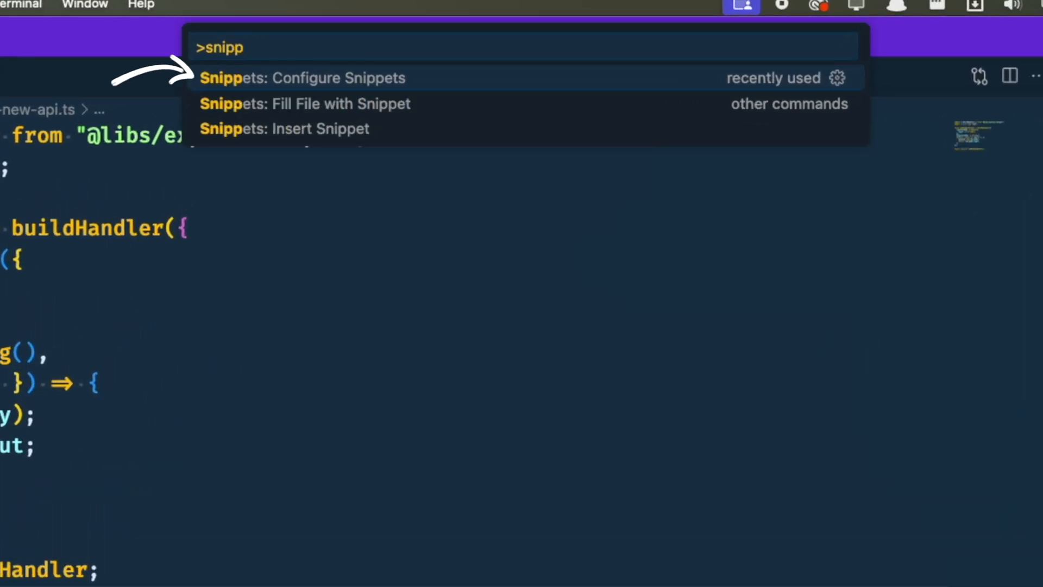
Create project.code-snippets and use its 'api' prefix to scaffold a buildHandler route in other-api.ts.
click(302, 78)
text(pr)
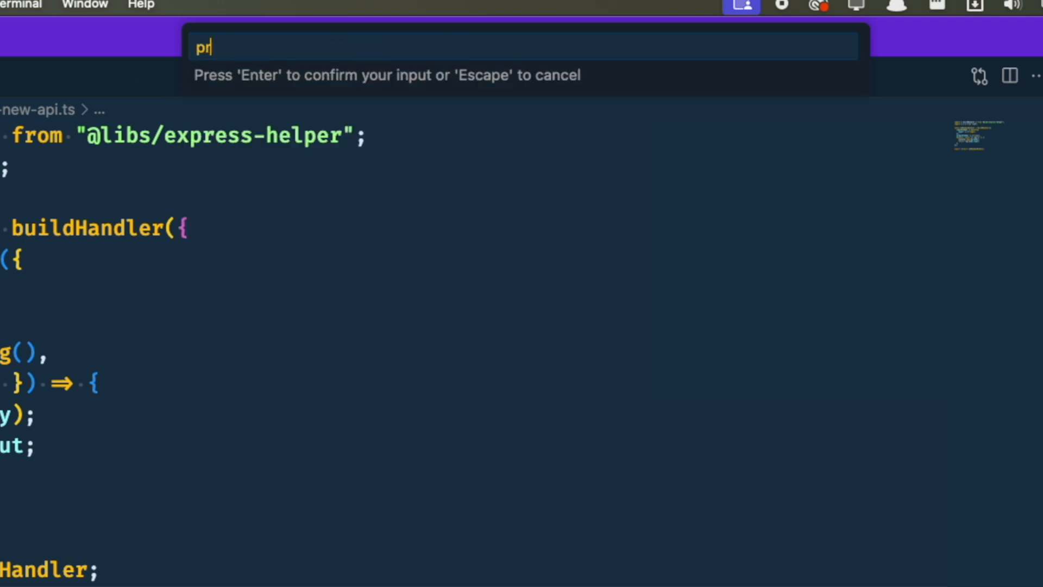
key(Enter)
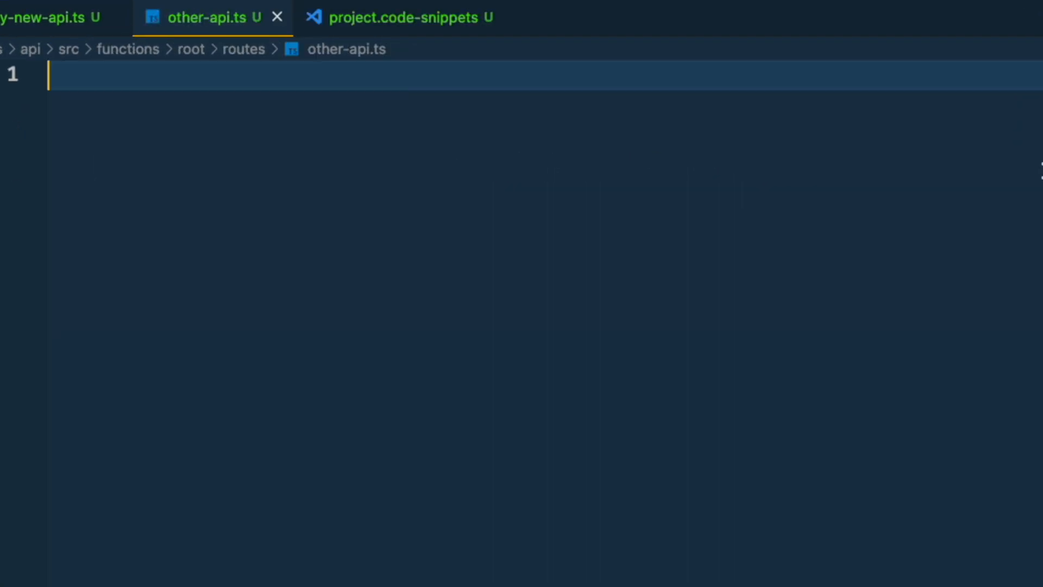
text(api)
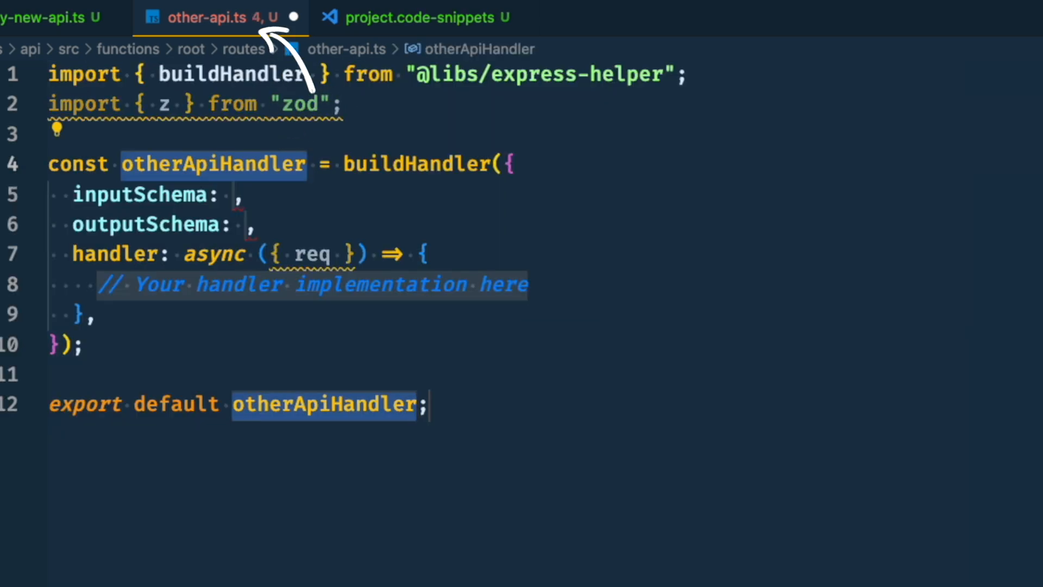
text(aihwfiahiwf)
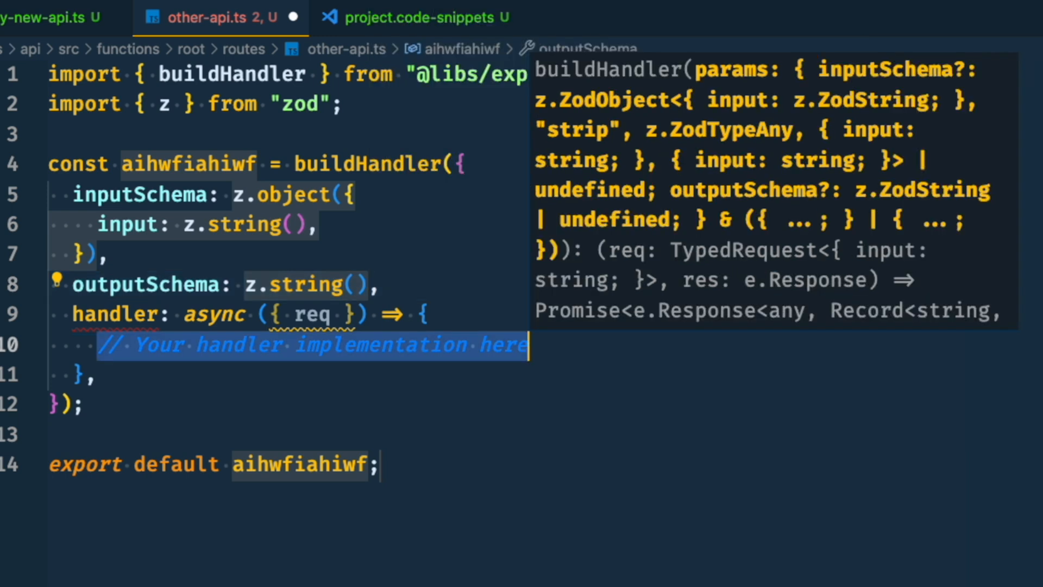
text(return "something")
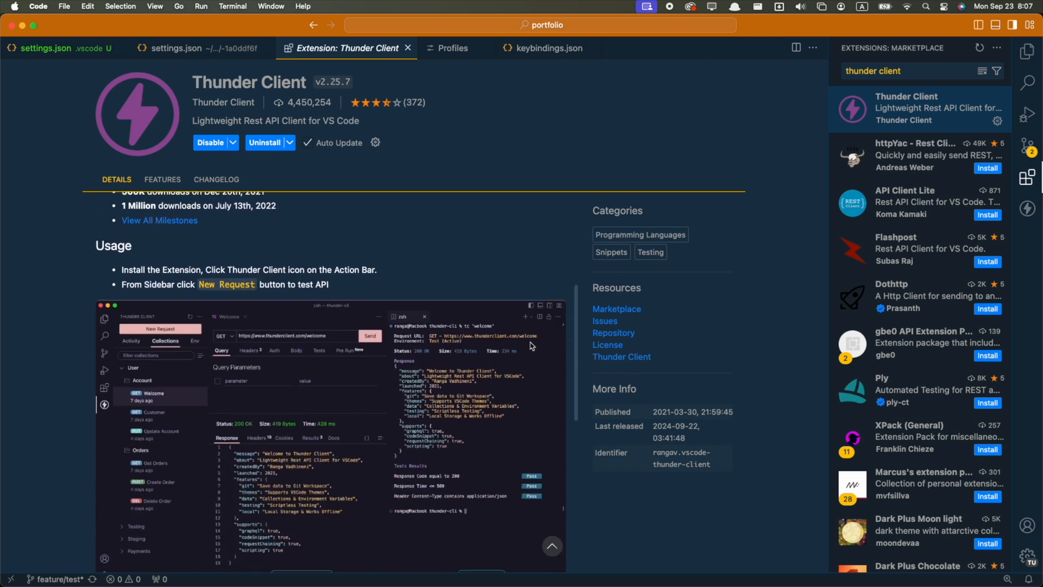
Scroll through the Weijan Chen MySQL extension's marketplace details.
scroll(down, 3)
text(MySQL)
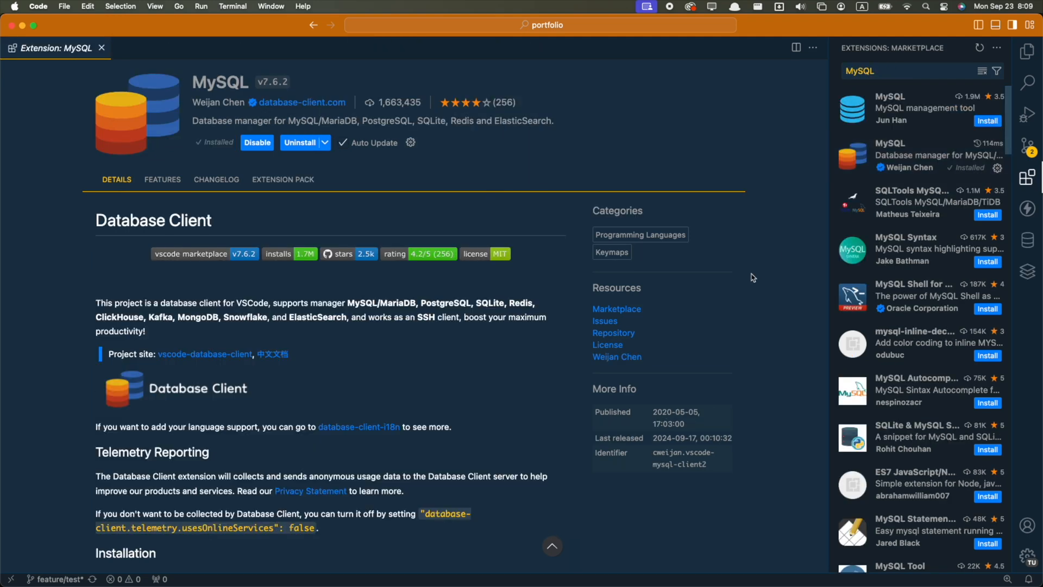
scroll(down, 3)
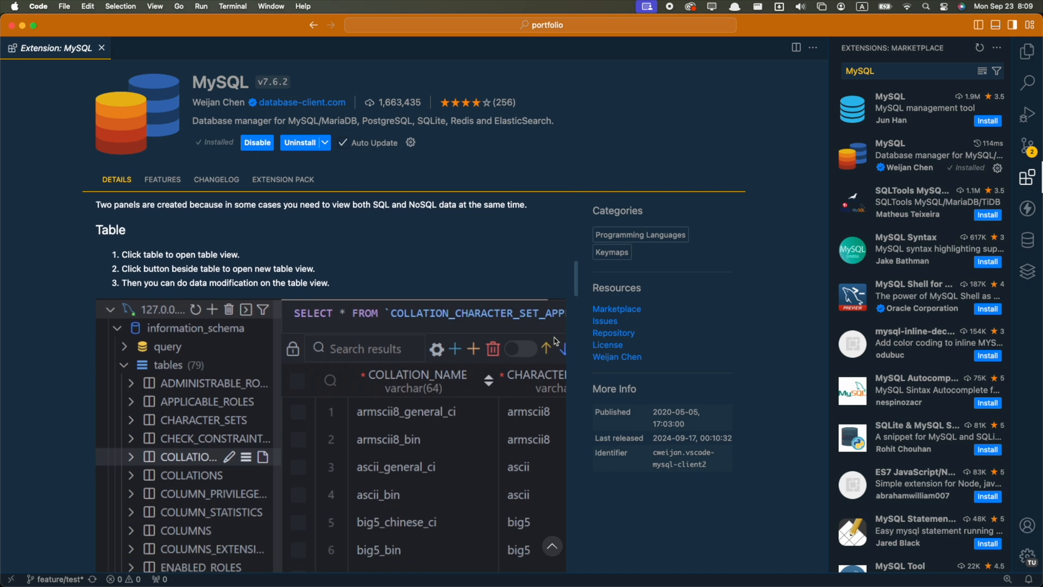
scroll(down, 3)
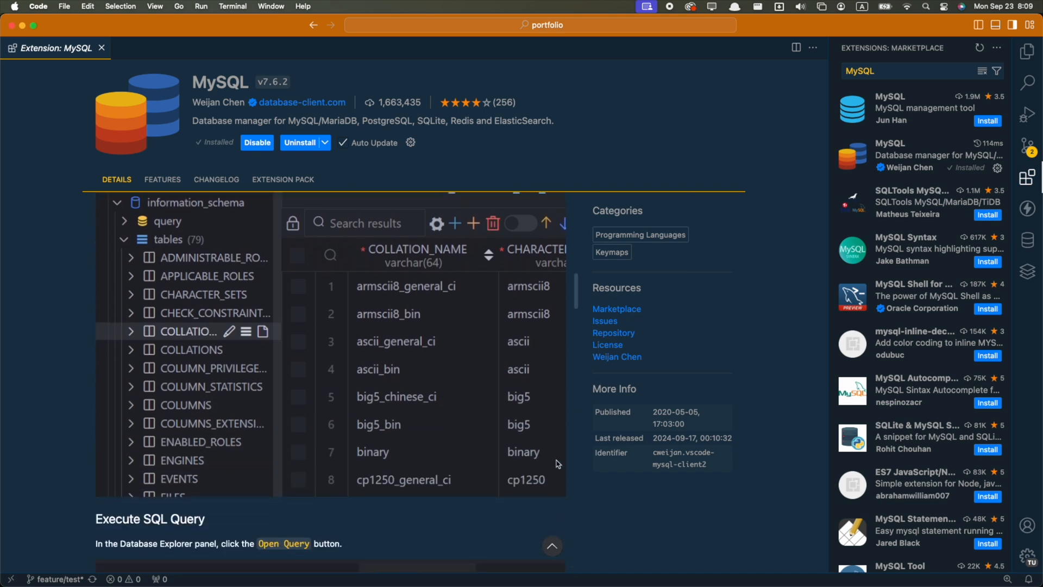
scroll(down, 3)
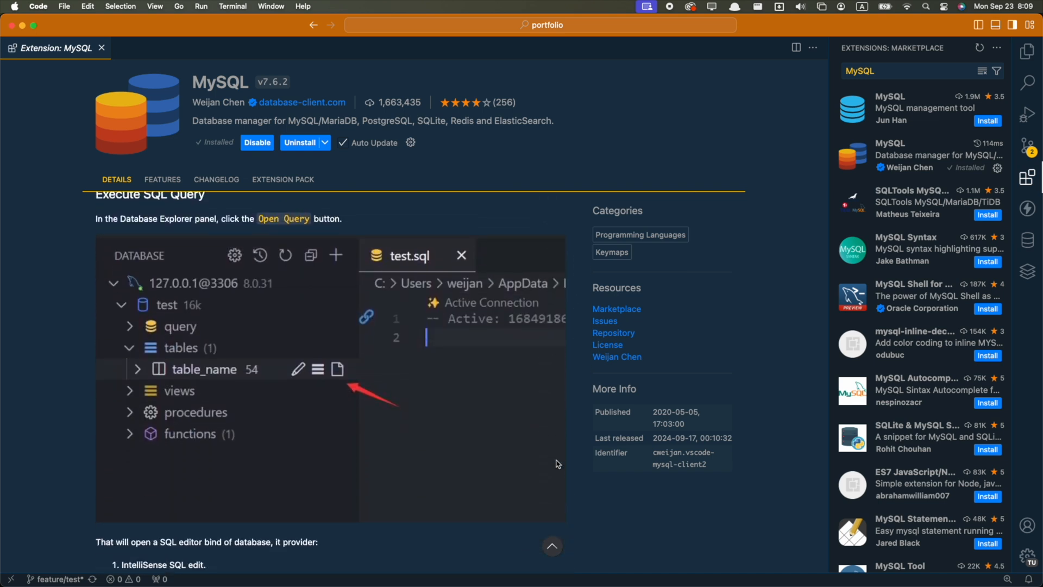
scroll(down, 3)
text(Prettier)
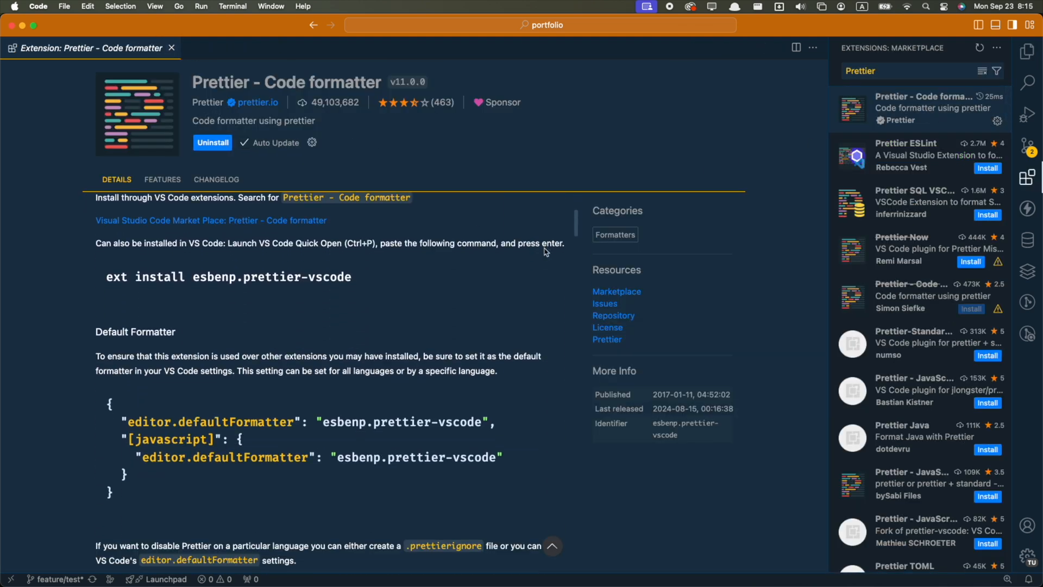
Scroll the Prettier extension details, then highlight editor.formatOnSave in .vscode/settings.json.
scroll(down, 3)
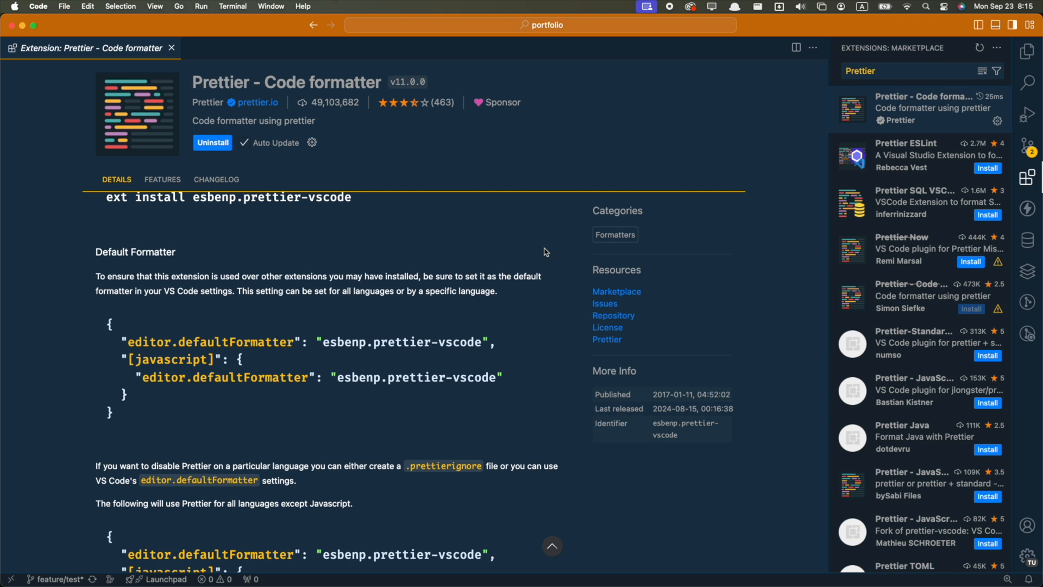
scroll(down, 3)
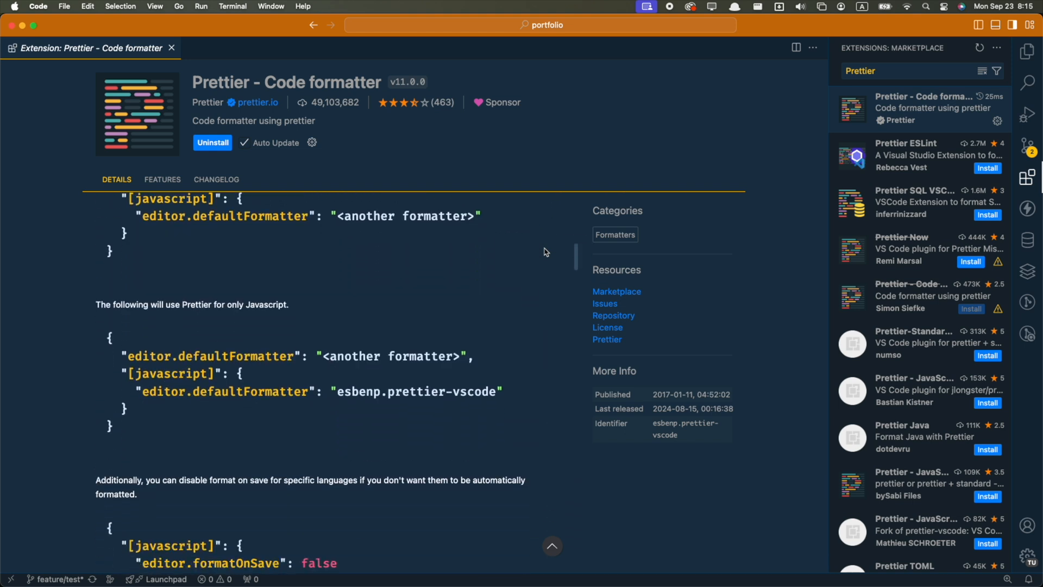
scroll(down, 3)
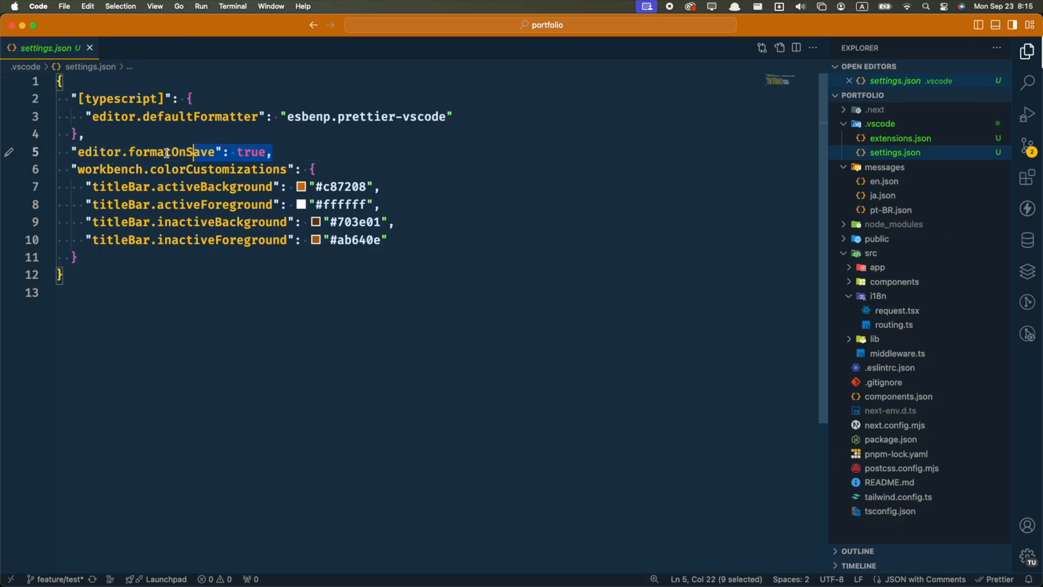
click(898, 354)
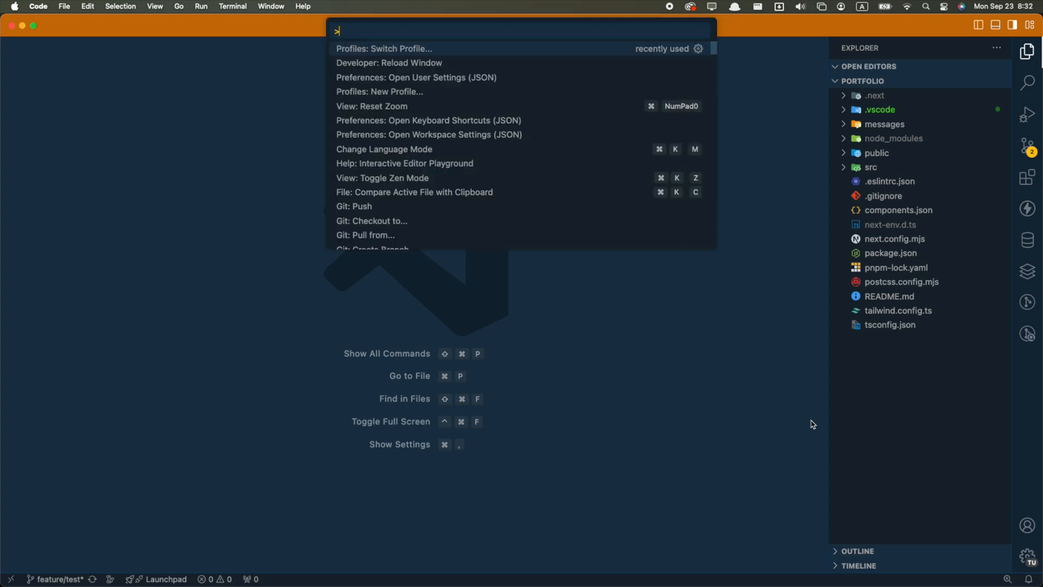
Create an empty profile named Example, copying from None, and switch to it.
click(376, 91)
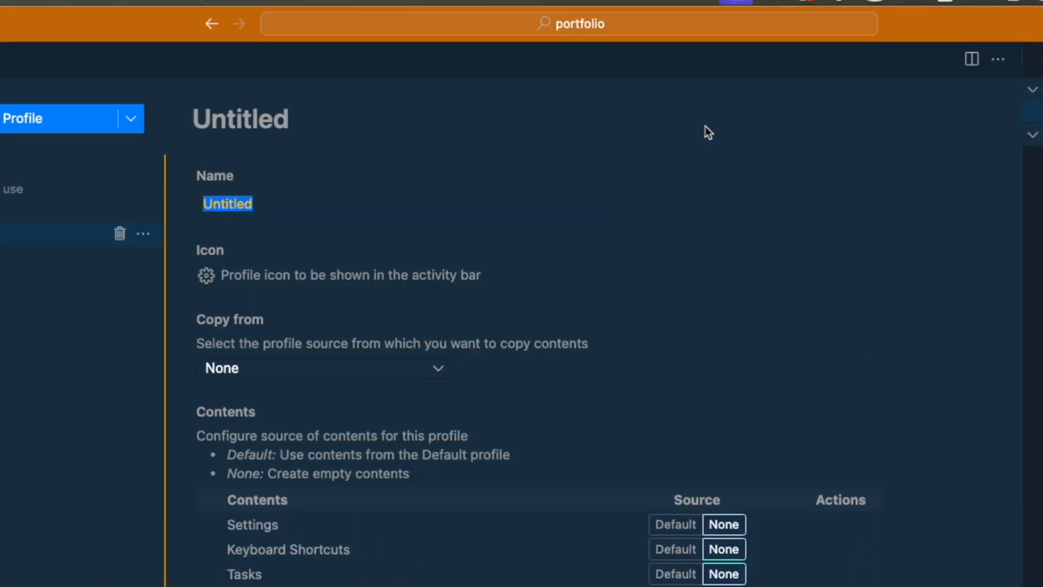
text(Example)
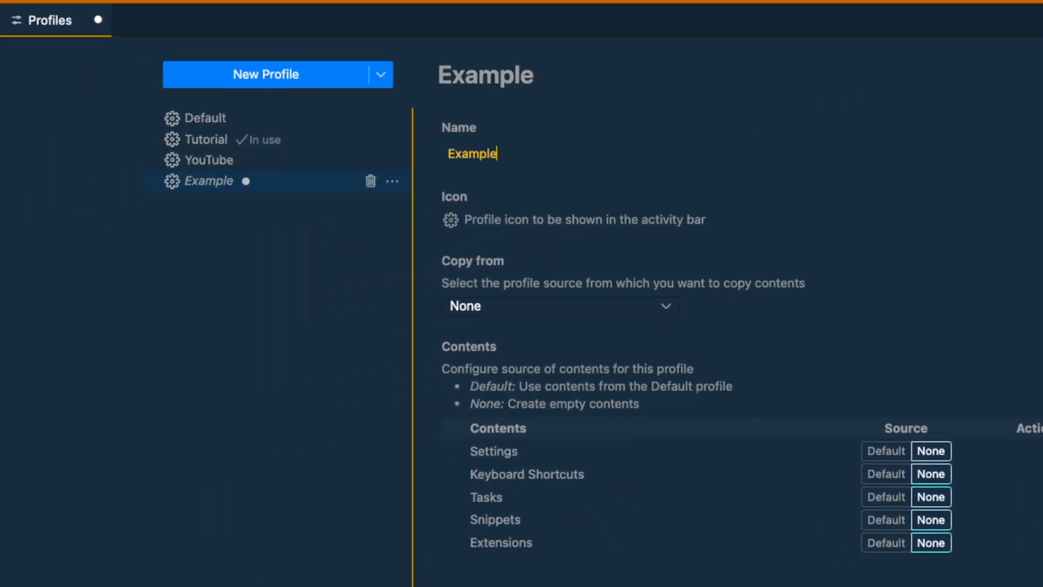
click(560, 306)
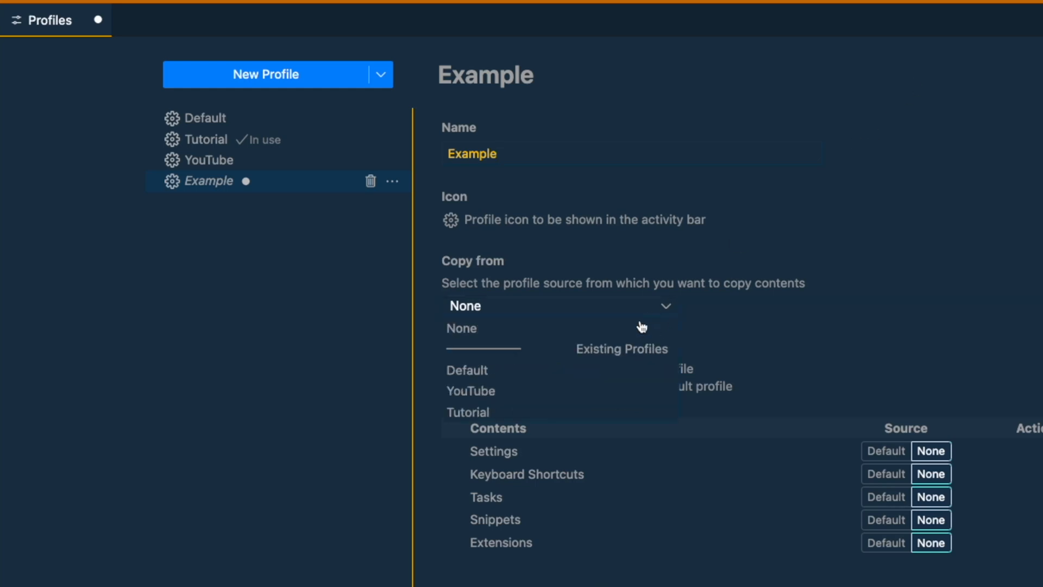
mouse_move(812, 252)
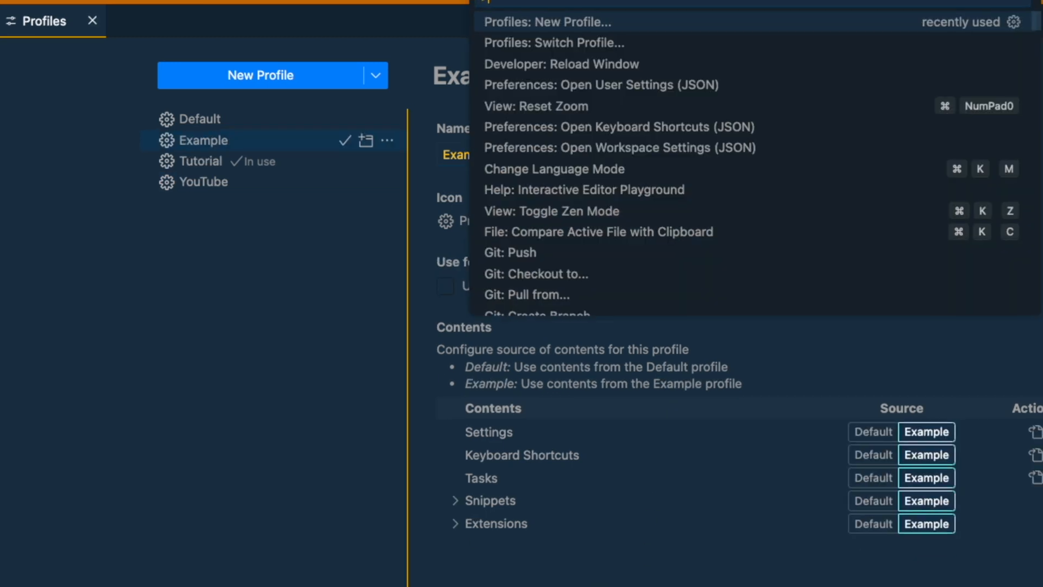
text(swit)
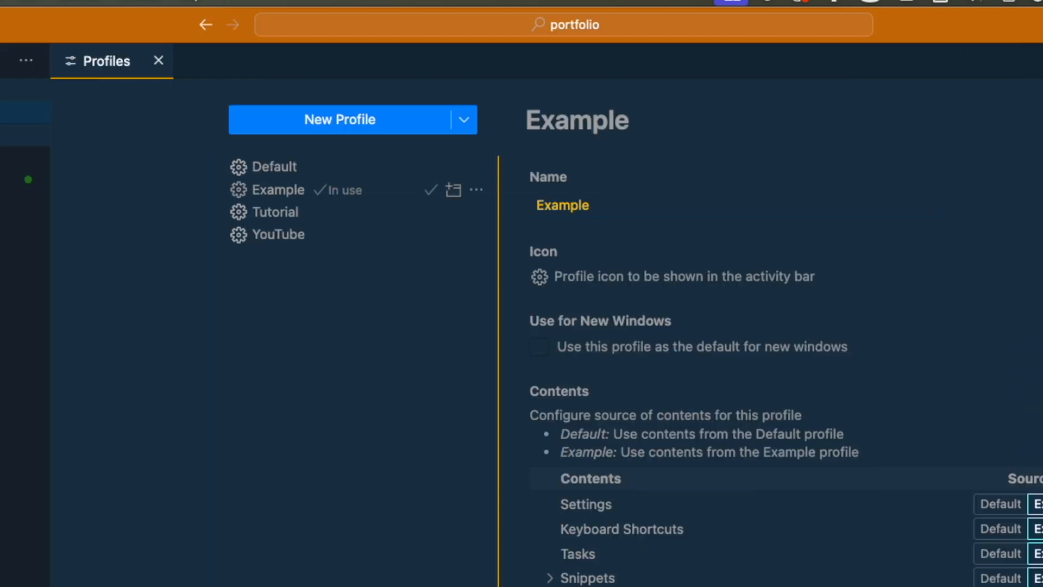
click(279, 190)
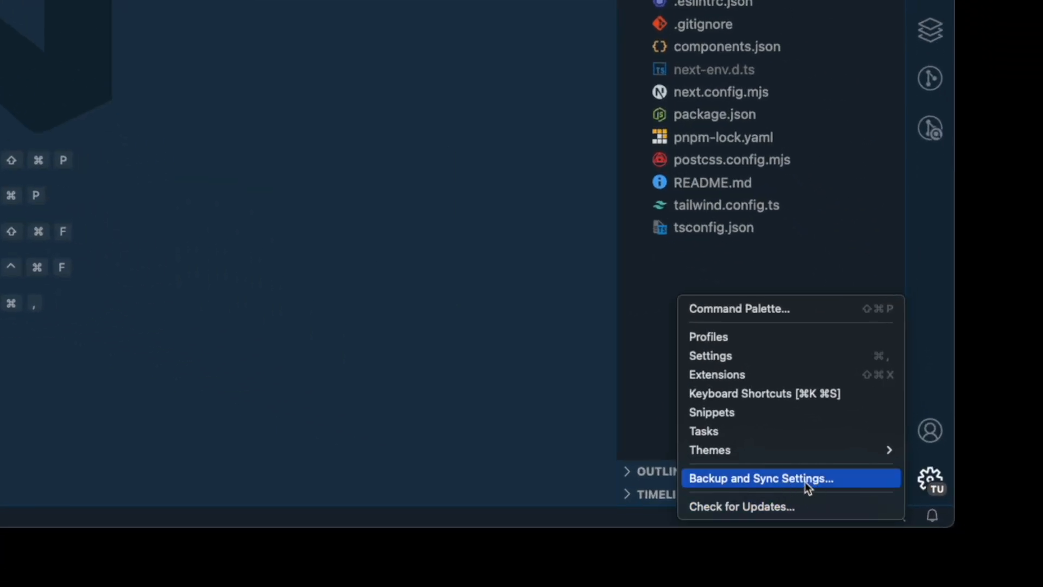
Open Backup and Sync Settings from the Manage gear and begin signing in.
click(761, 478)
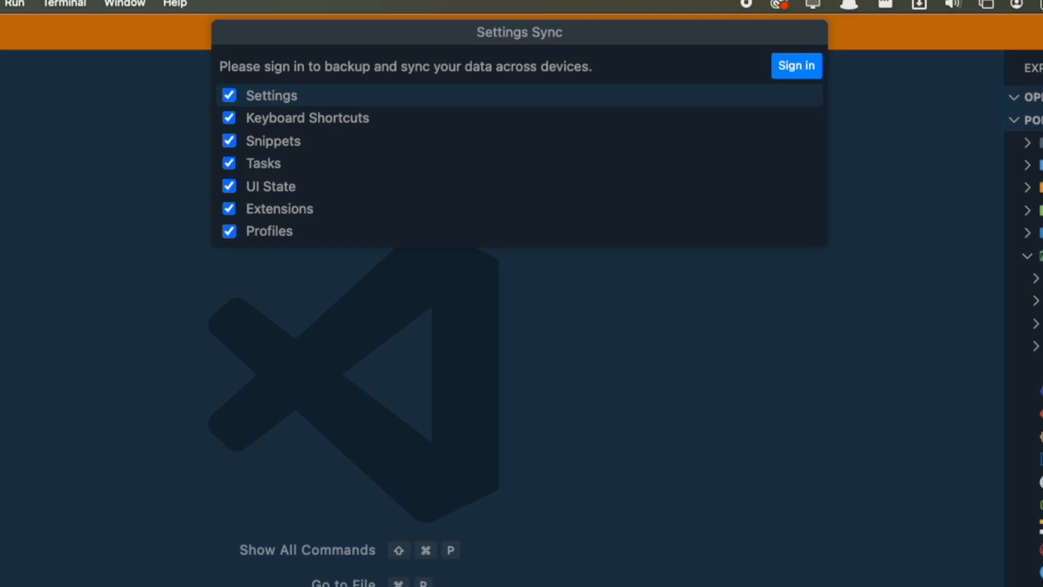
click(795, 66)
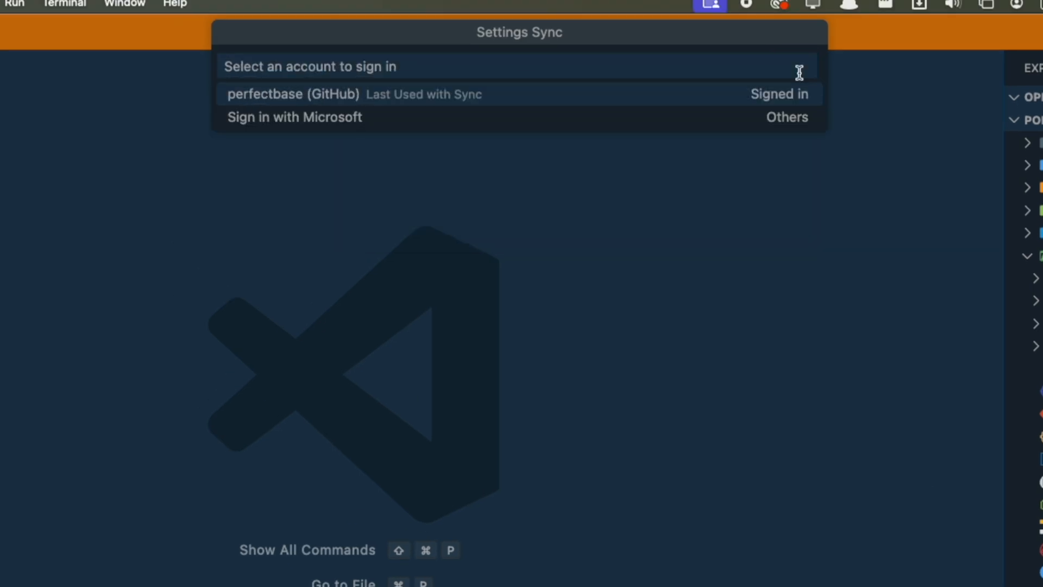
mouse_move(798, 72)
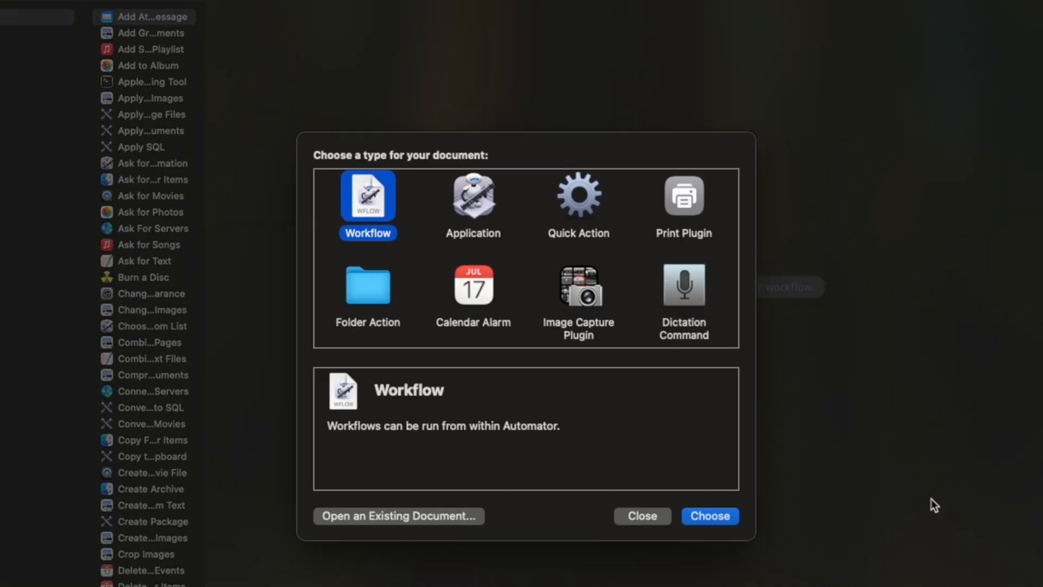
Create a Quick Action that receives files or folders and browse the Files & Folders actions.
click(578, 196)
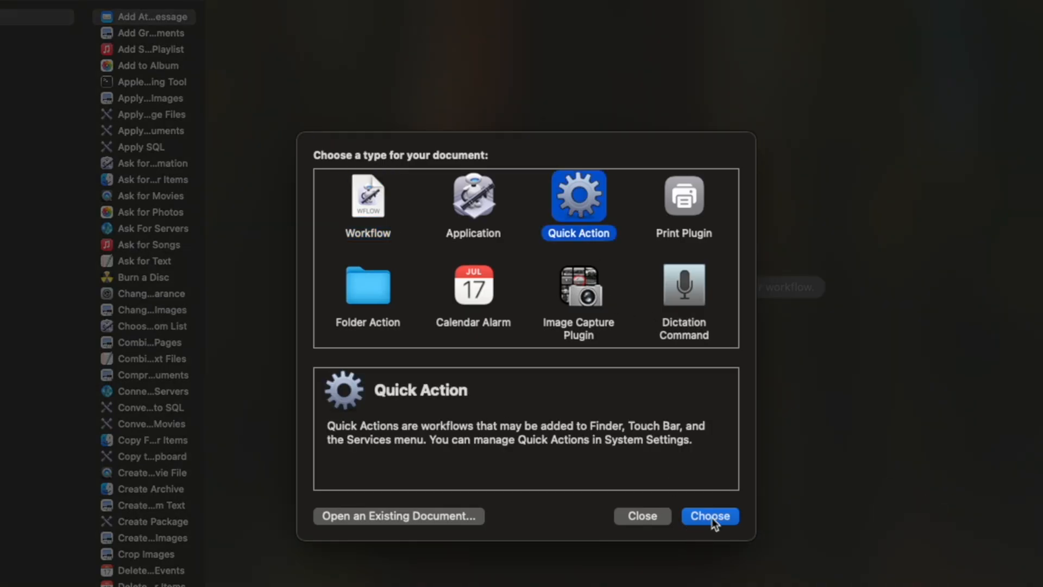
click(709, 515)
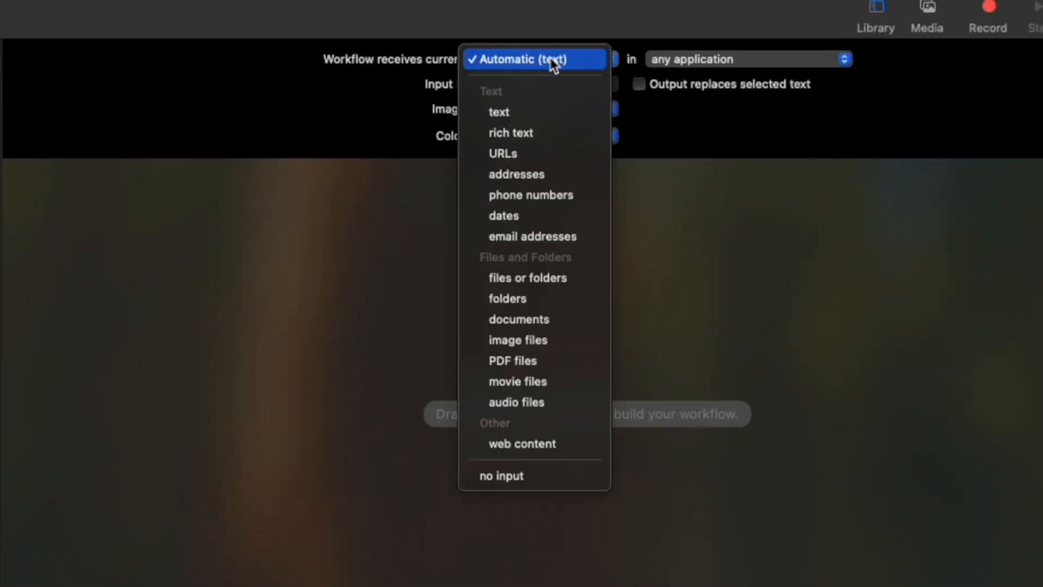
click(534, 59)
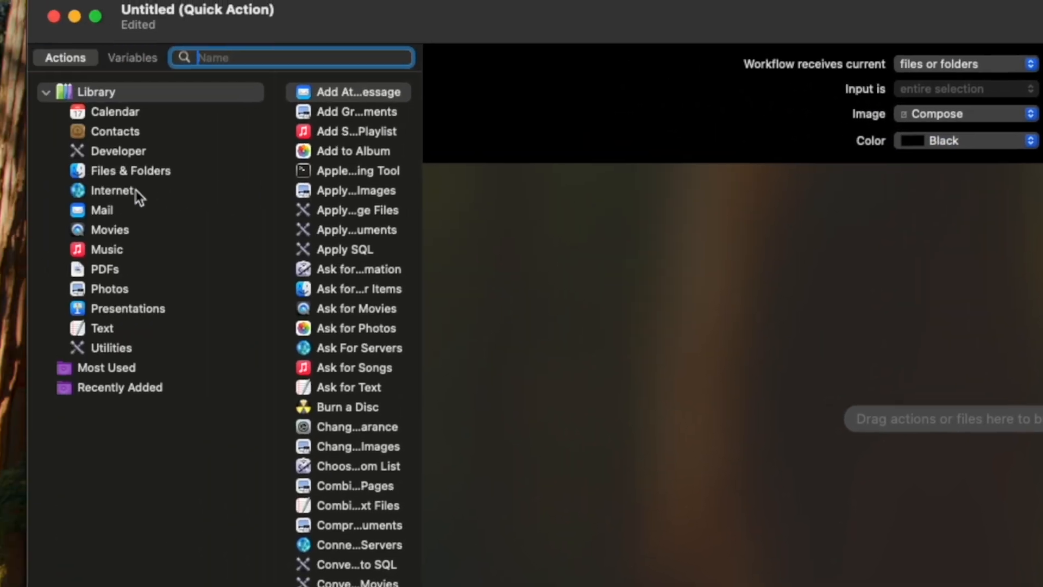
click(130, 171)
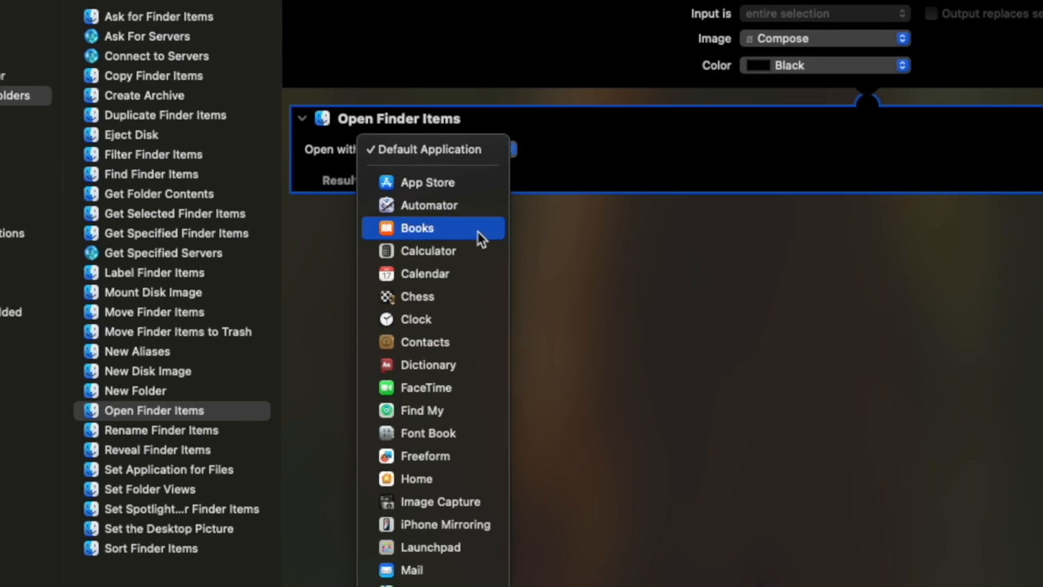
scroll(down, 3)
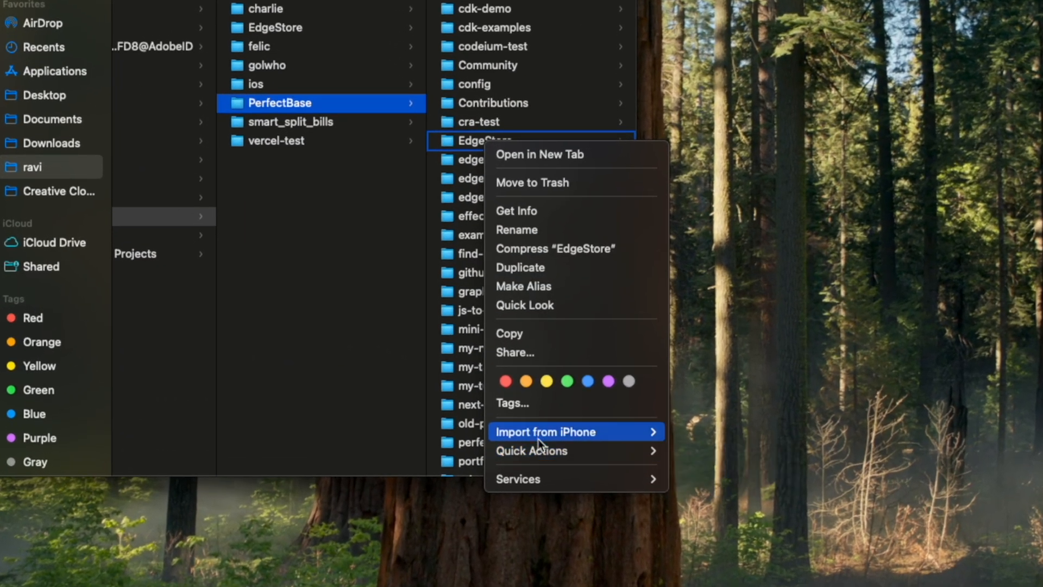
mouse_move(531, 450)
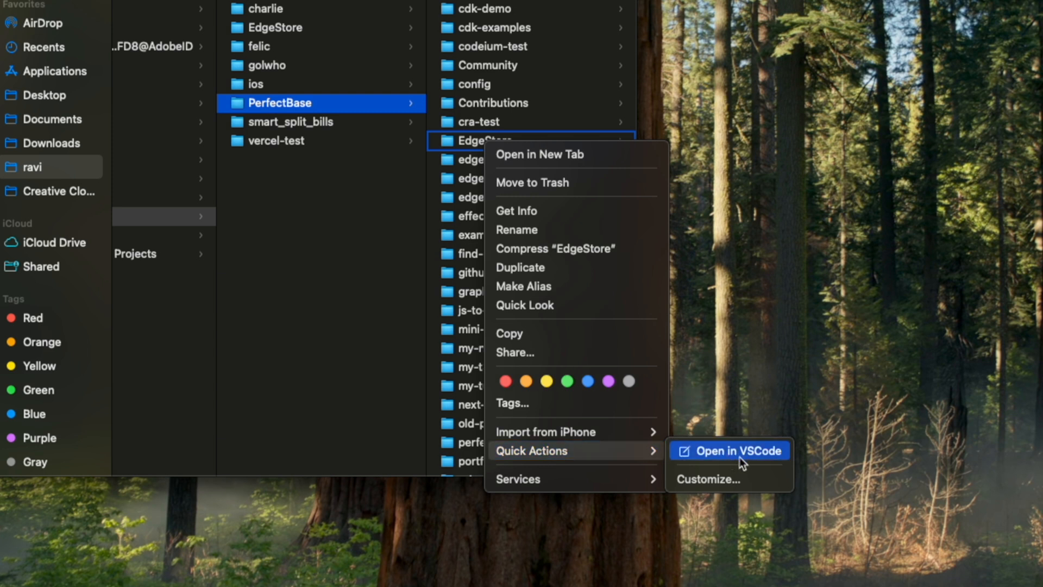
Open the EdgeStore folder in VS Code with the Open in VSCode quick action.
click(729, 451)
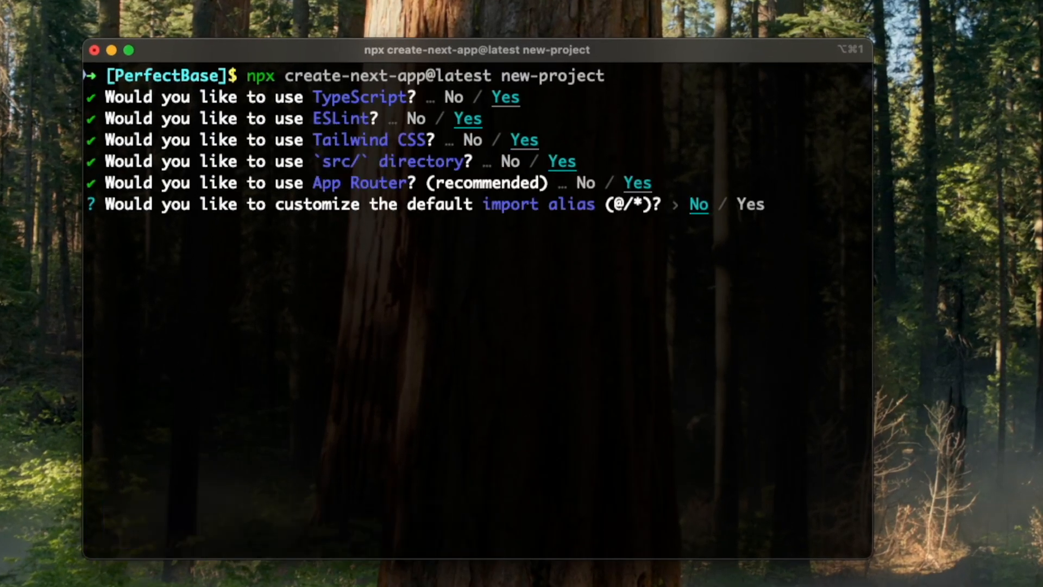
Accept the default import alias, then open new-project in VS Code with 'code new-project/'.
key(Enter)
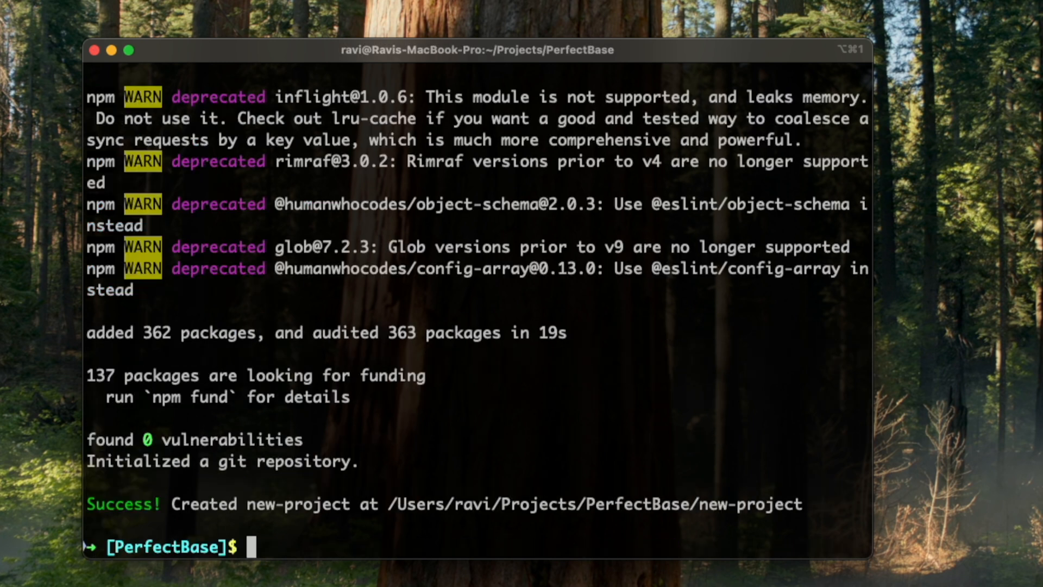
text(code new-project/)
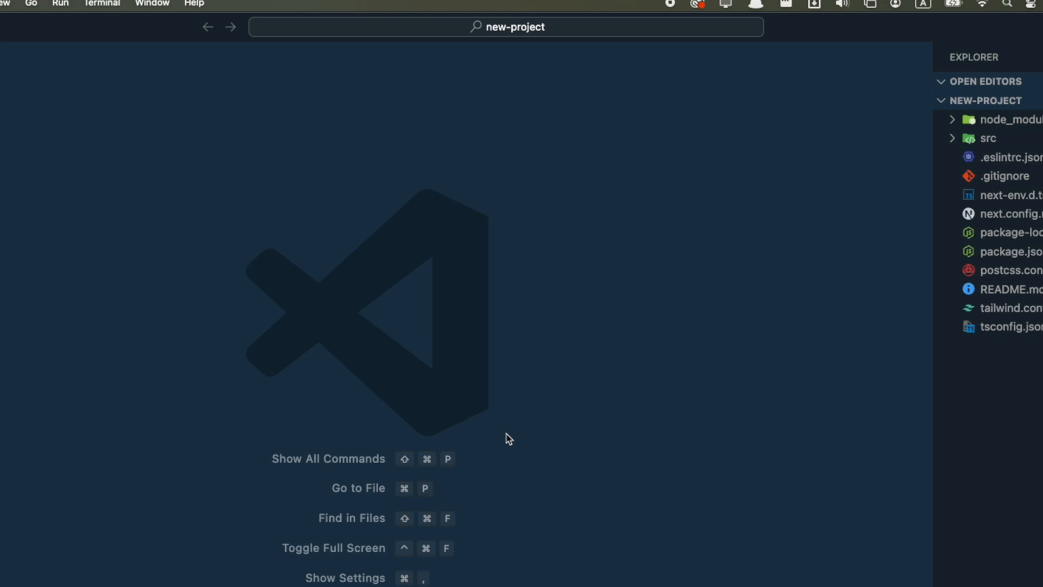
Run Shell Command: Install 'code' command in PATH from the Command Palette.
text(>install code)
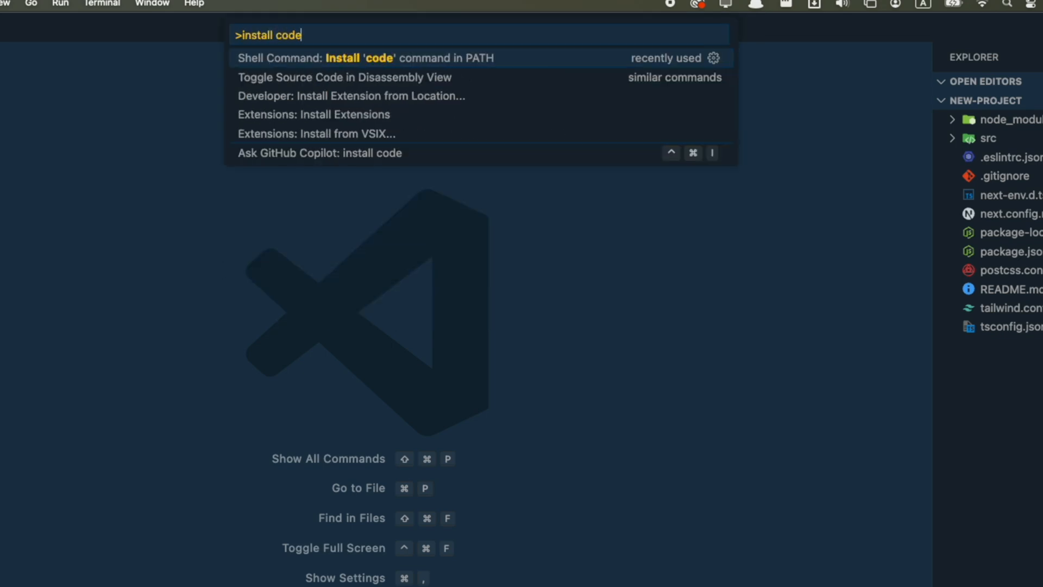
click(364, 57)
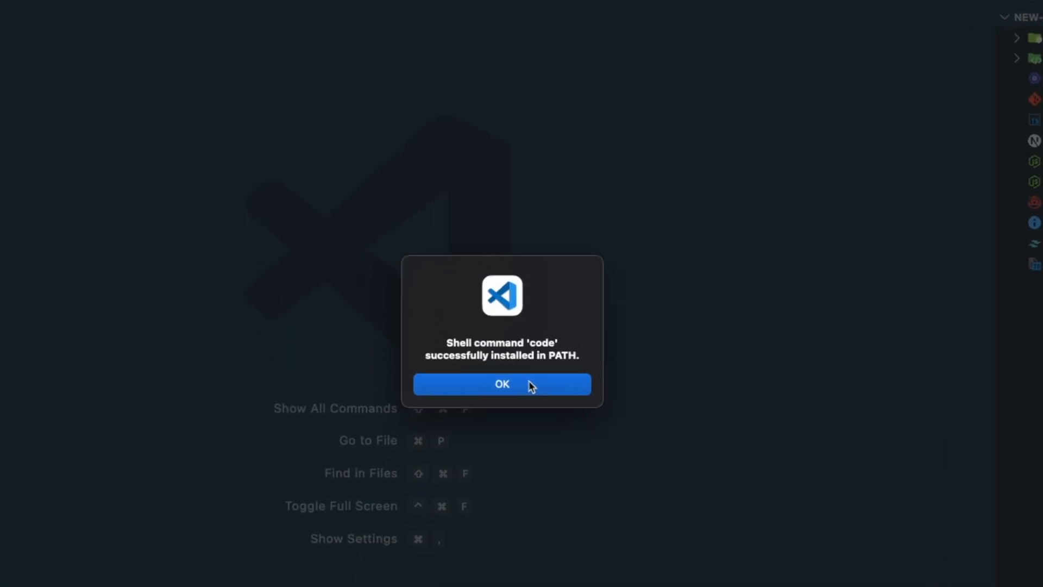